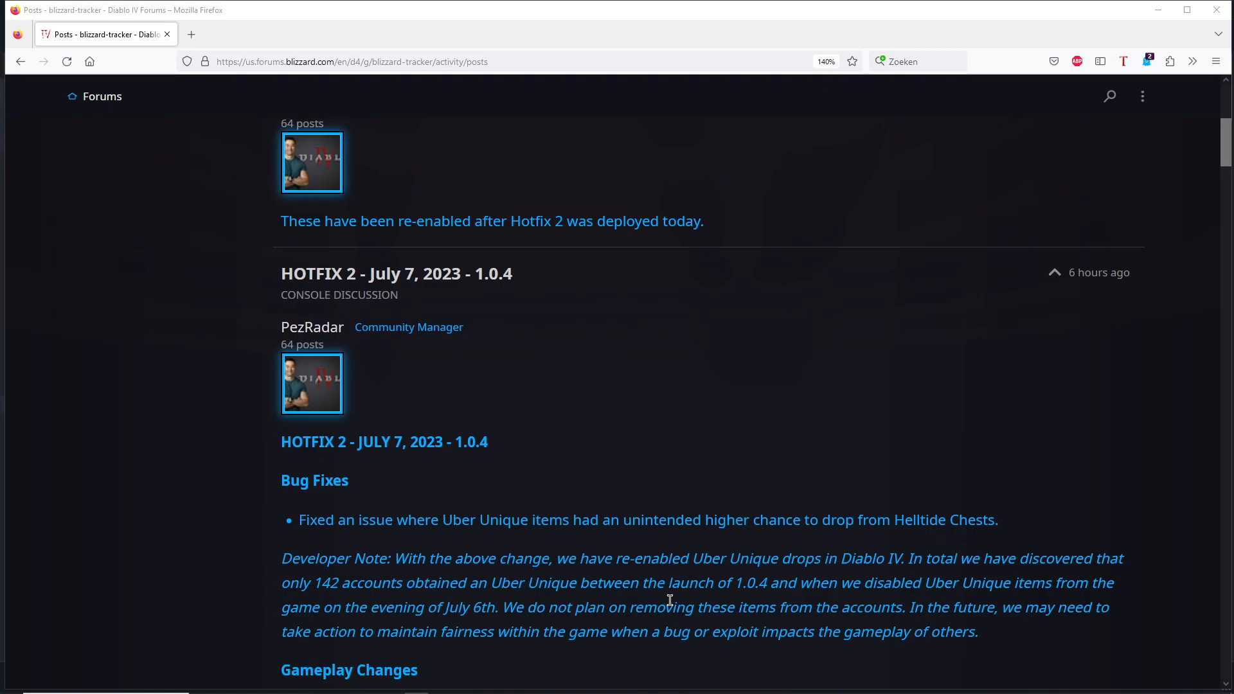
mouse_move(727, 433)
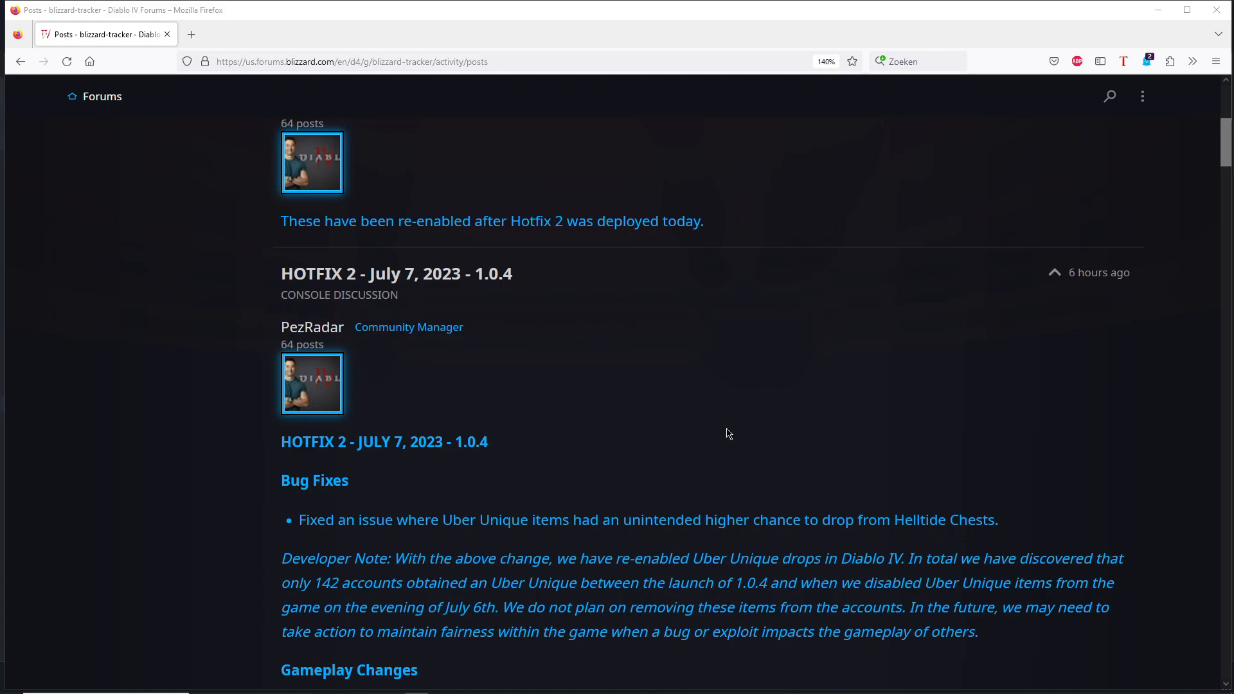
mouse_move(391, 219)
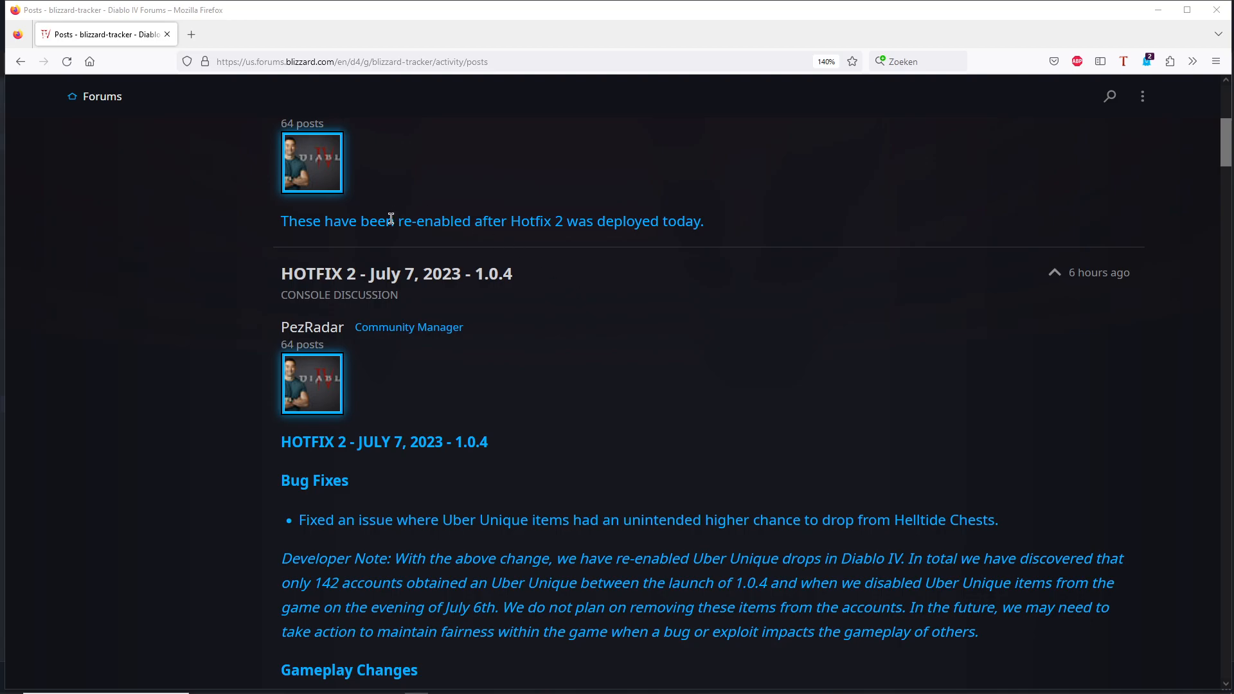
mouse_move(648, 340)
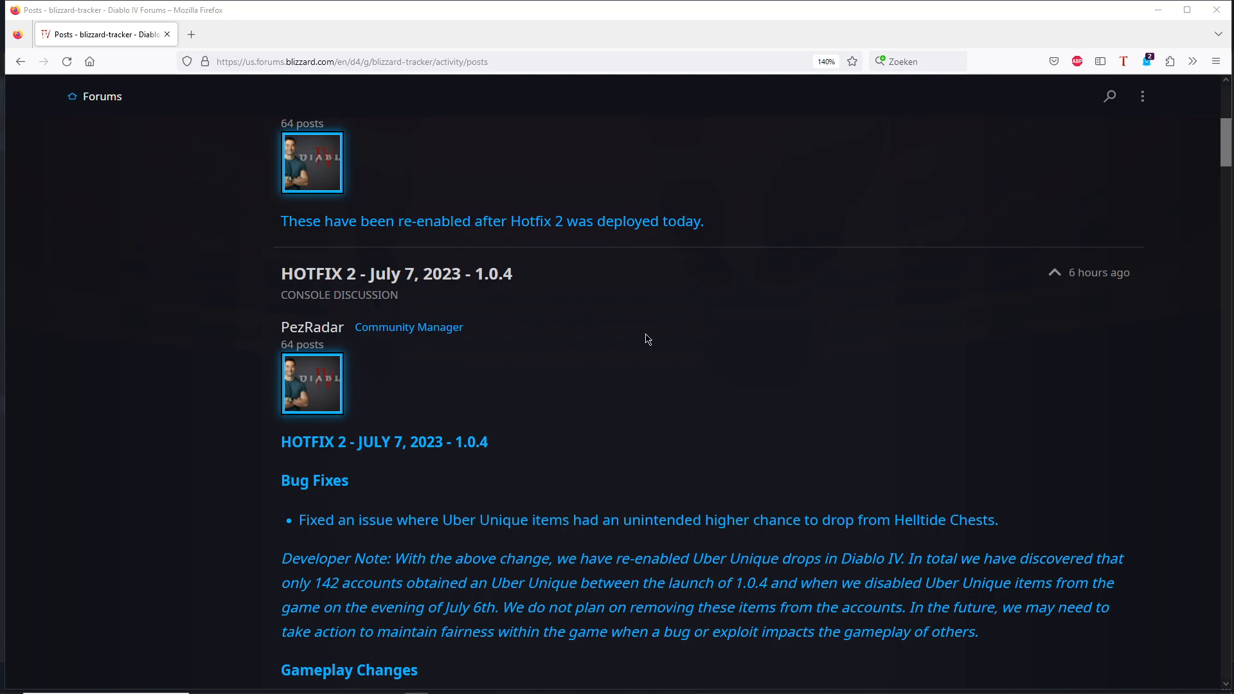
mouse_move(693, 403)
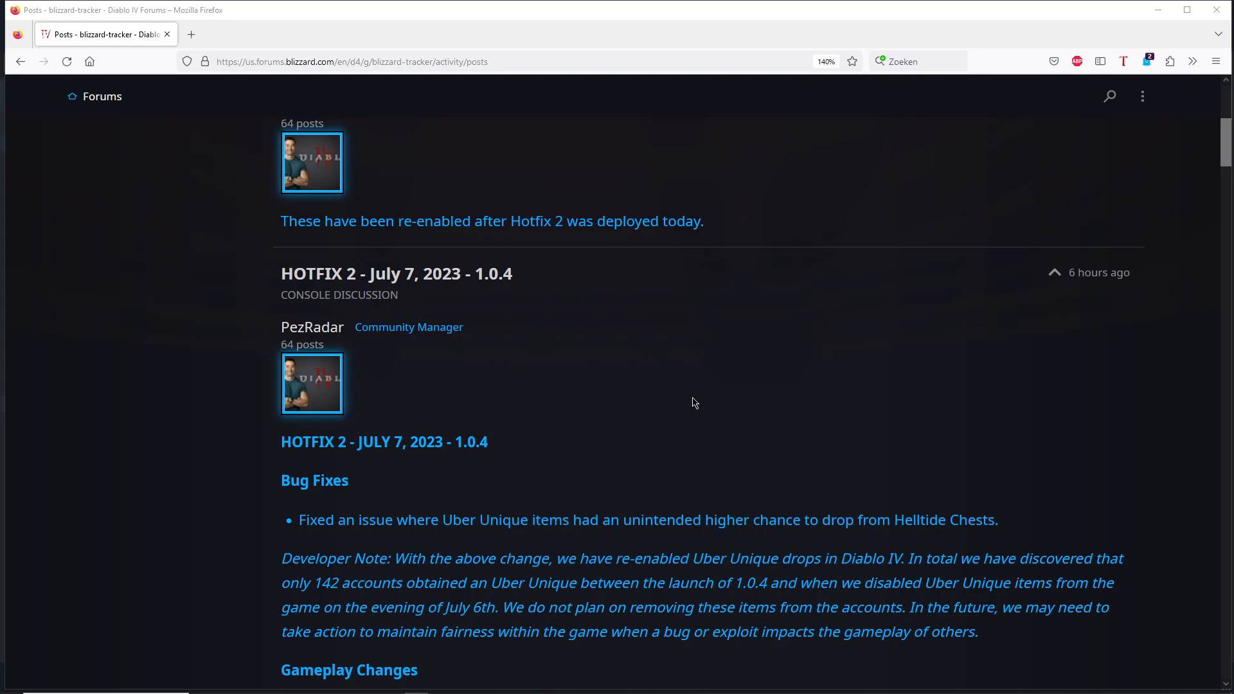
Step: Scroll the Blizz Tracker posts list back to its top with the Uber Unique drops post first
scroll(up, 3)
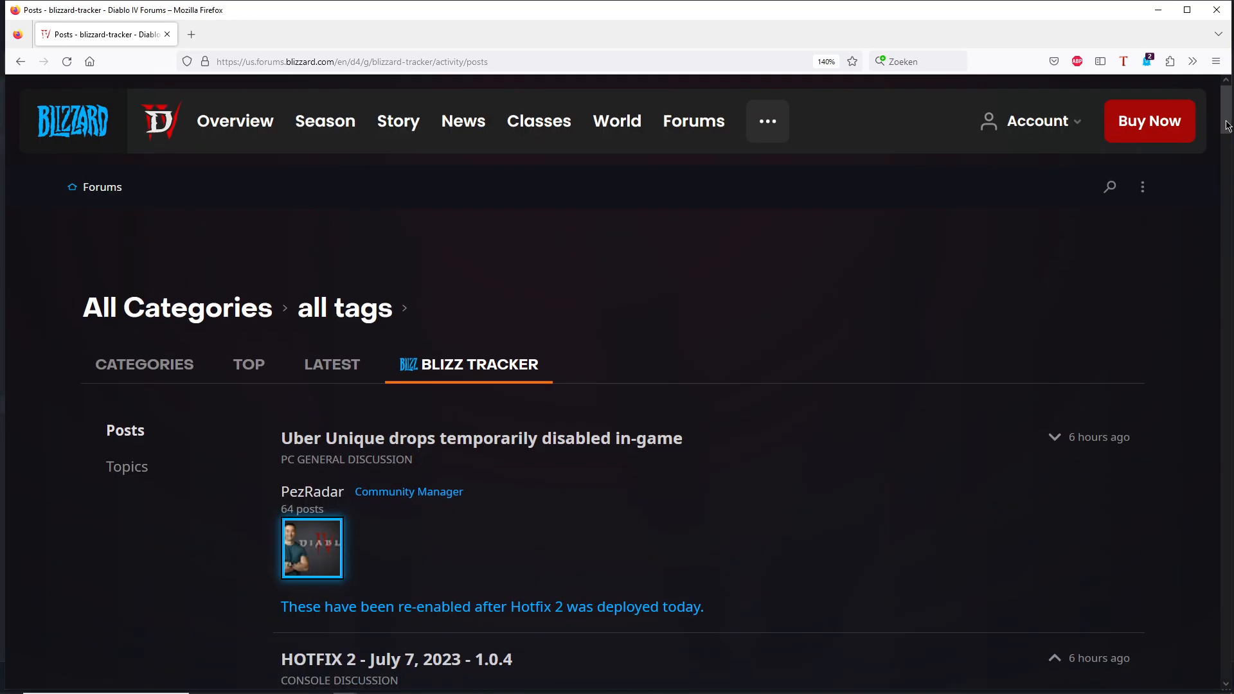
Step: Scroll down to the Hotfix 2 body showing Bug Fixes, developer notes and Helltide Chest changes
scroll(down, 3)
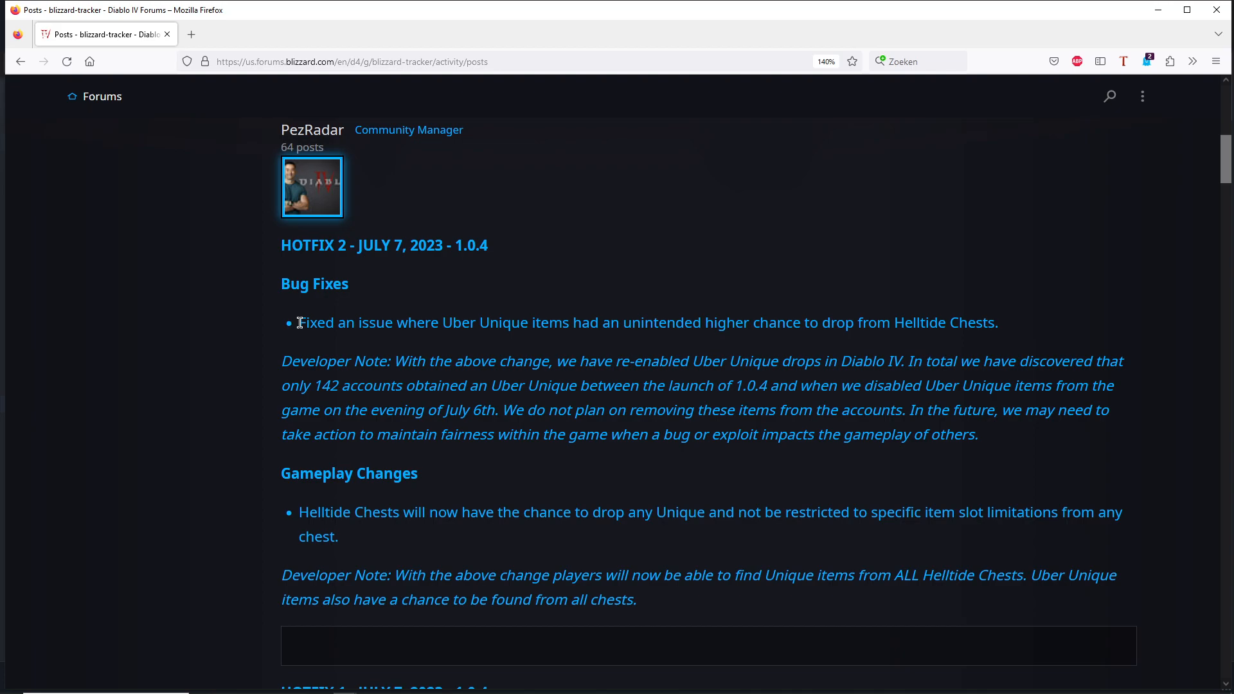
mouse_move(191, 398)
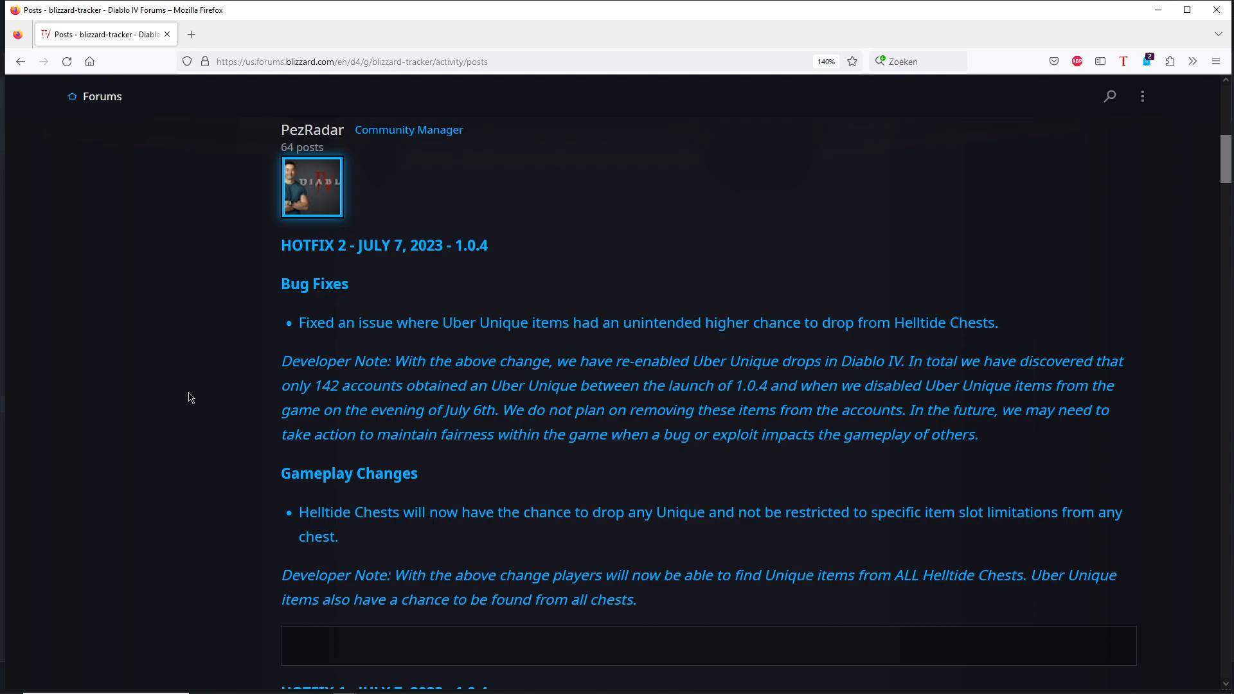
mouse_move(352, 377)
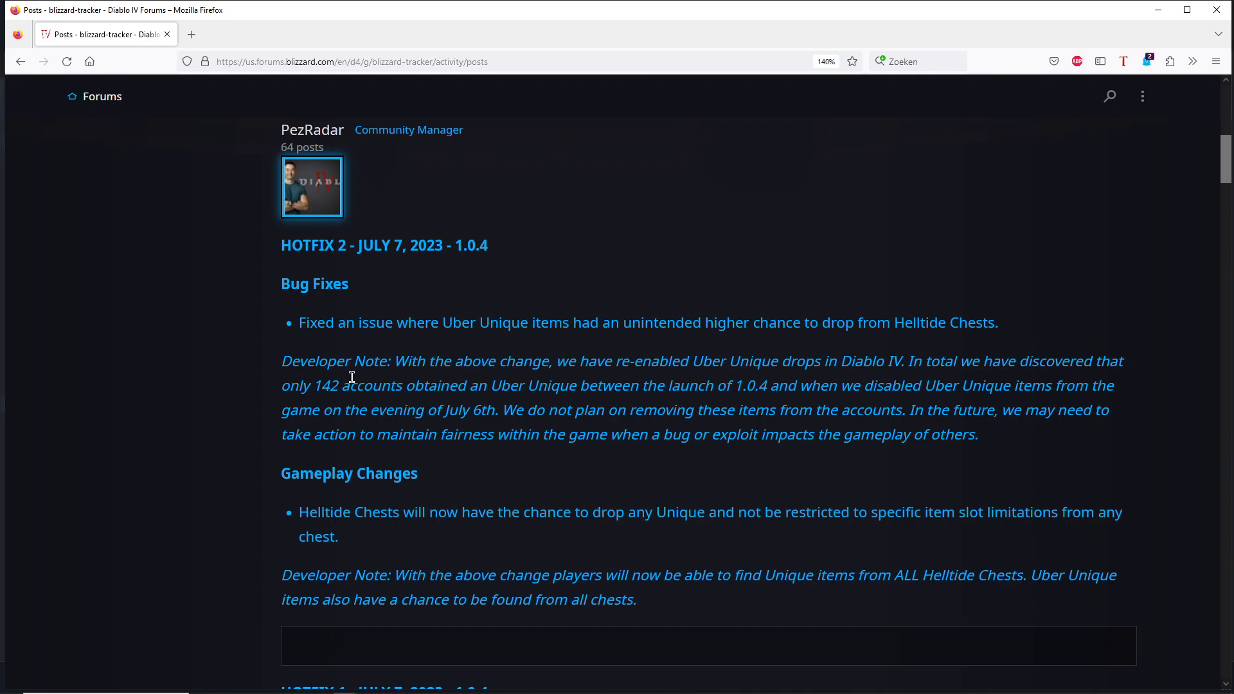
mouse_move(402, 403)
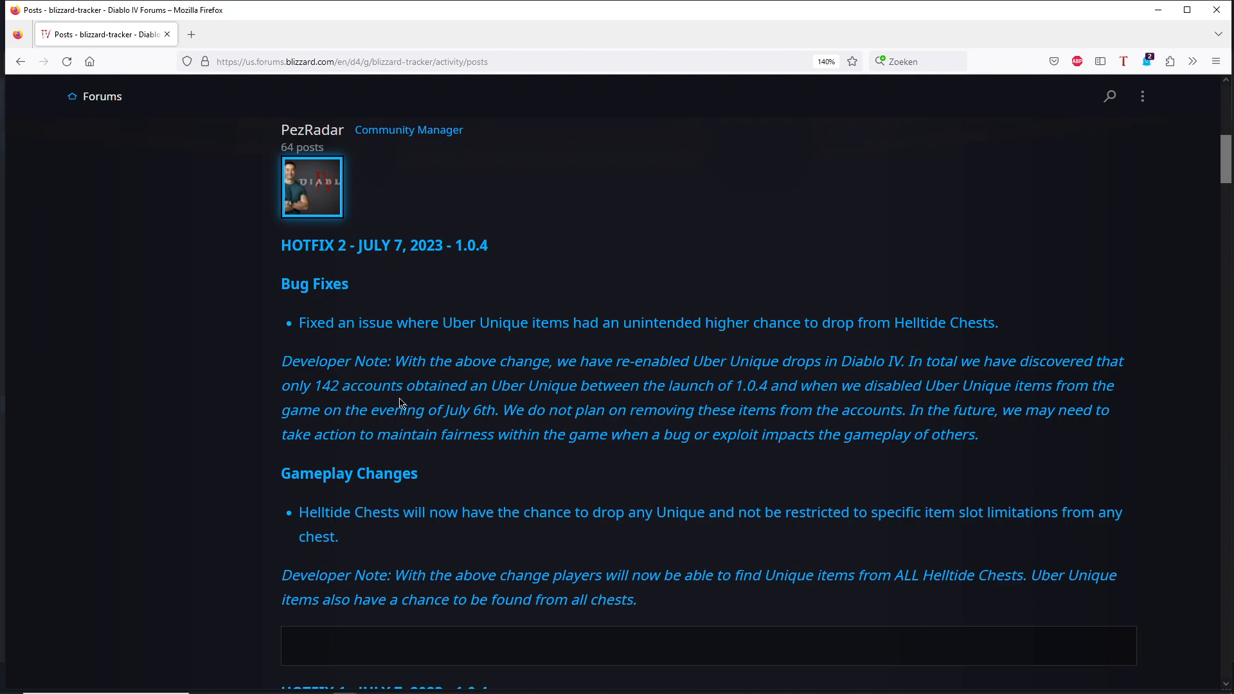
mouse_move(918, 363)
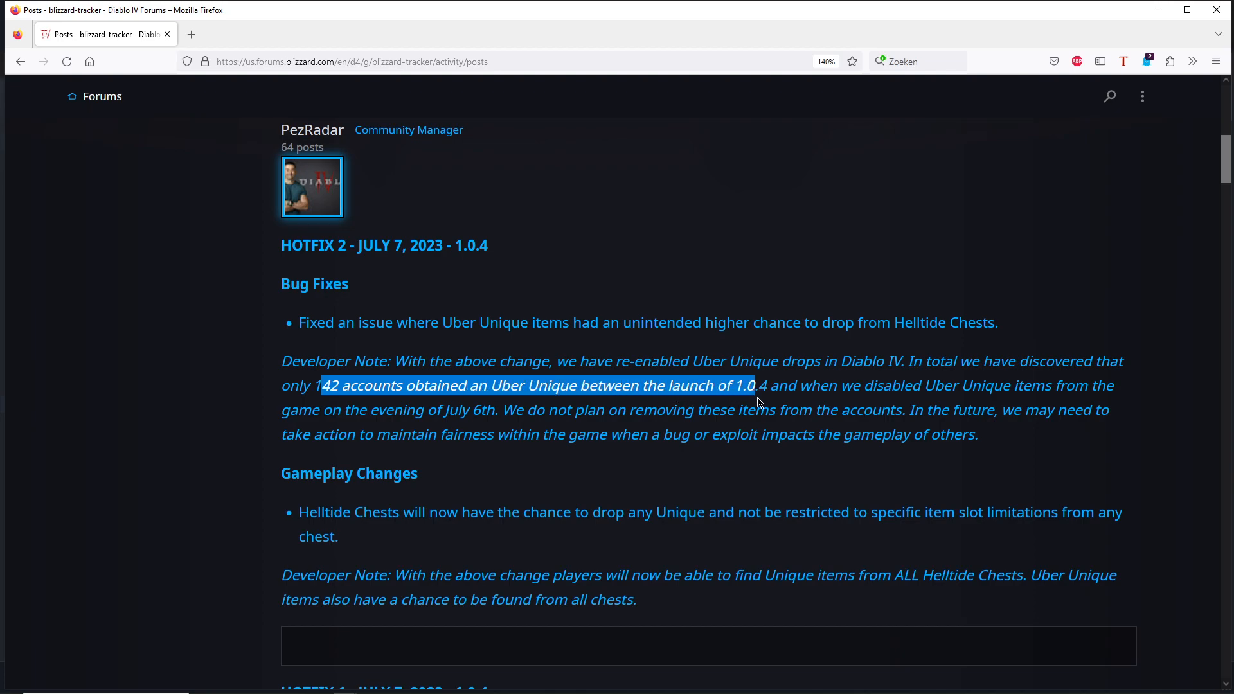
click(771, 386)
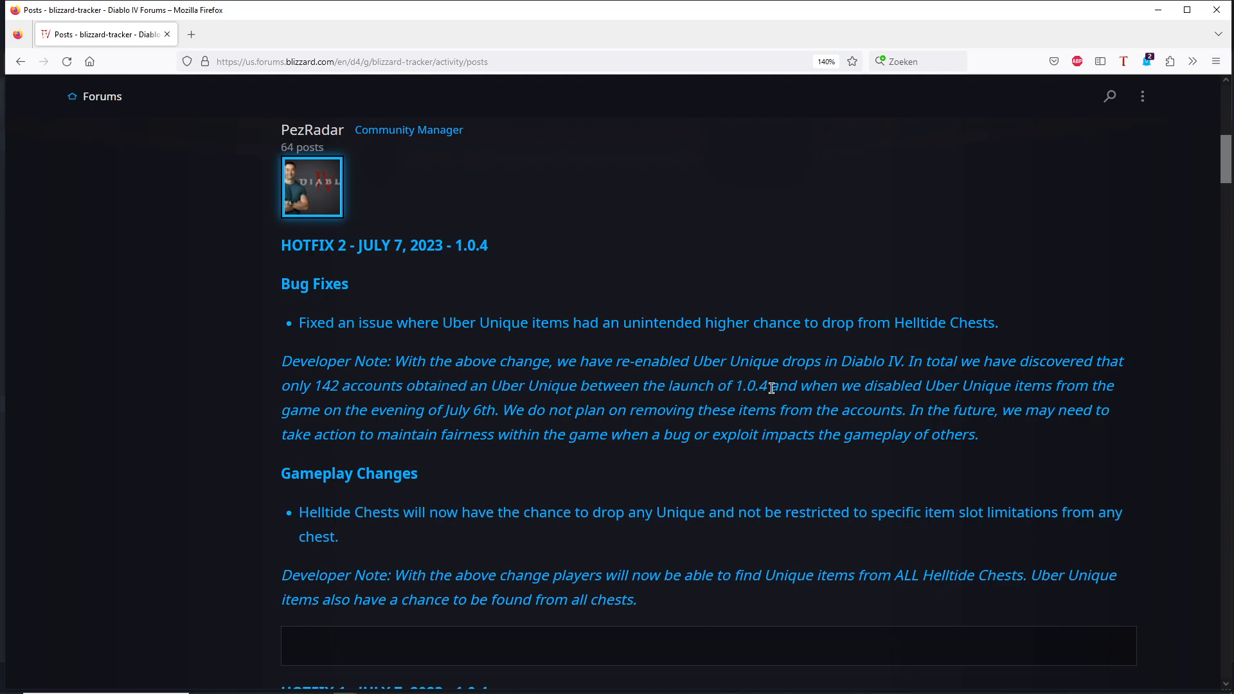
mouse_move(770, 388)
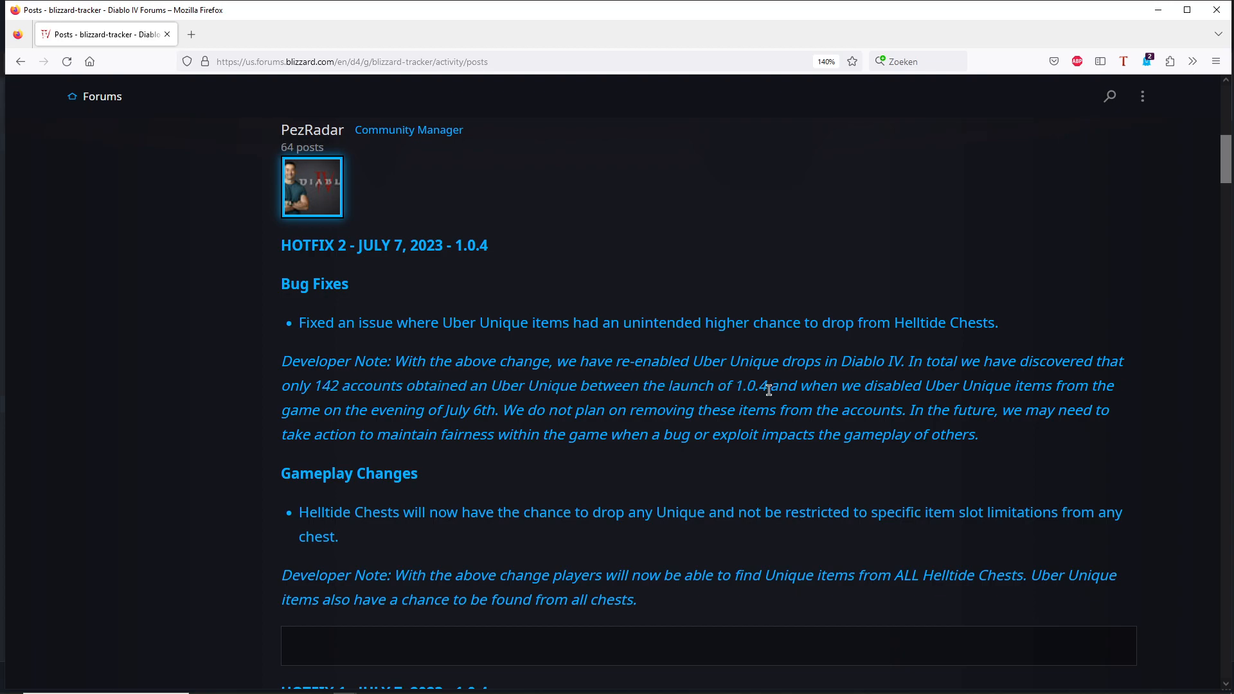
mouse_move(355, 386)
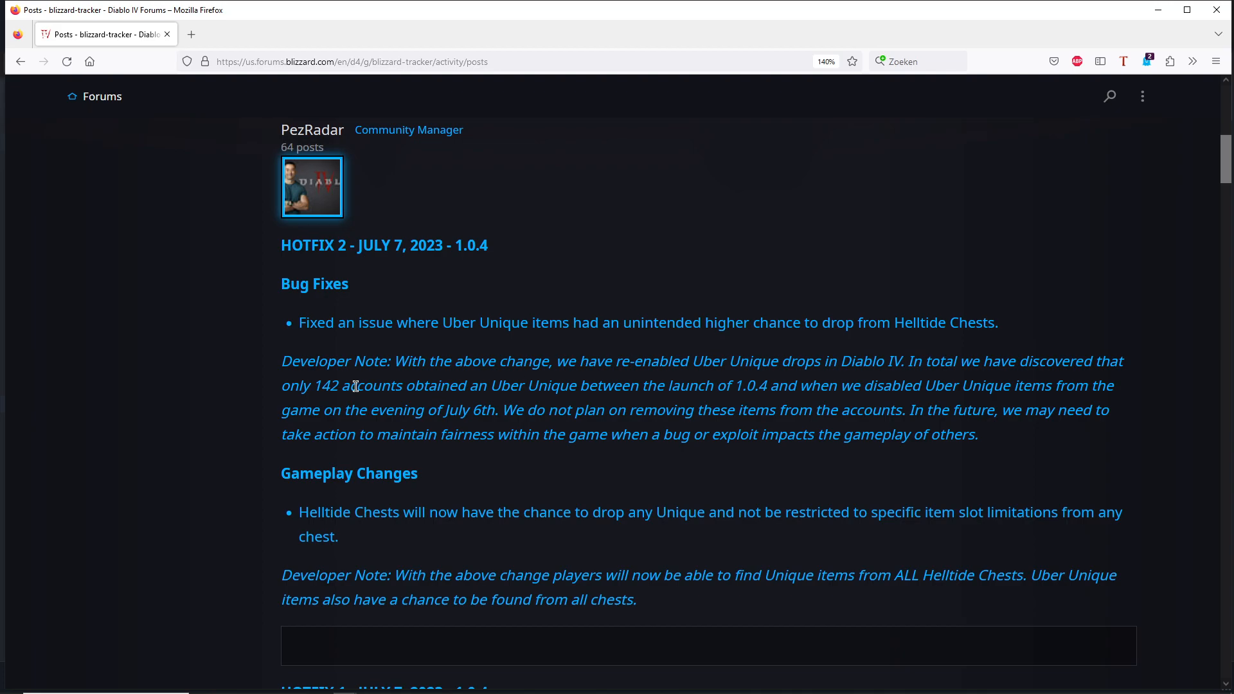
mouse_move(446, 505)
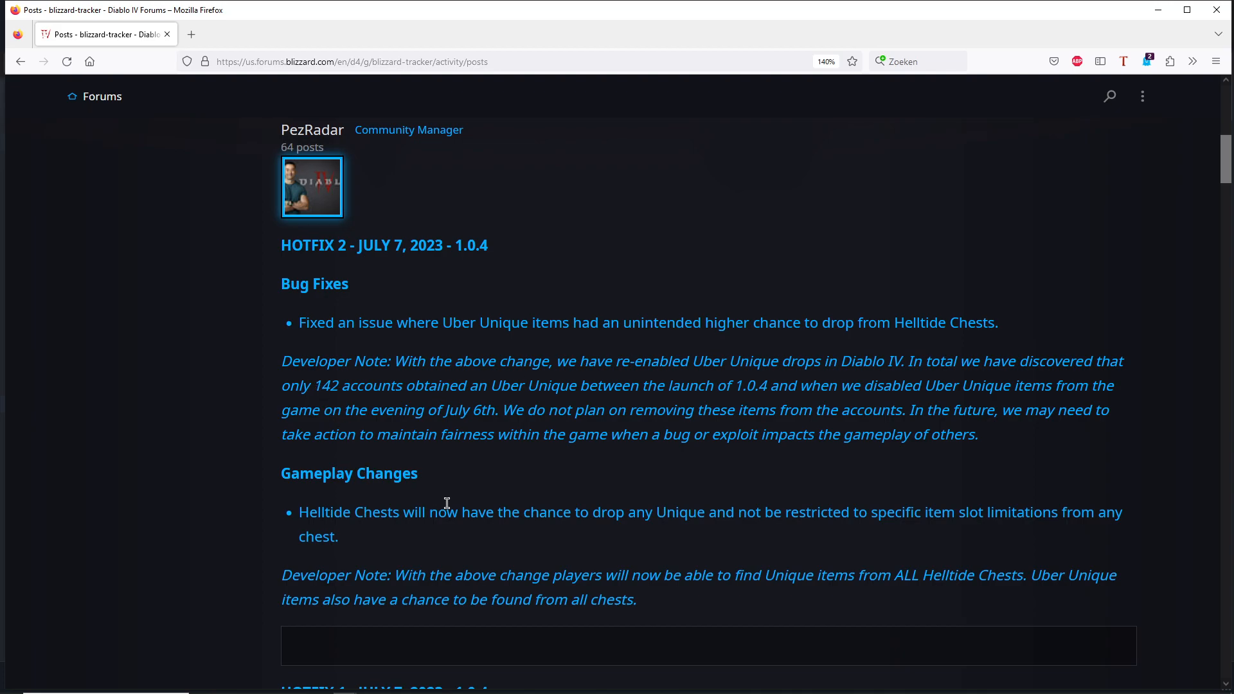
mouse_move(373, 427)
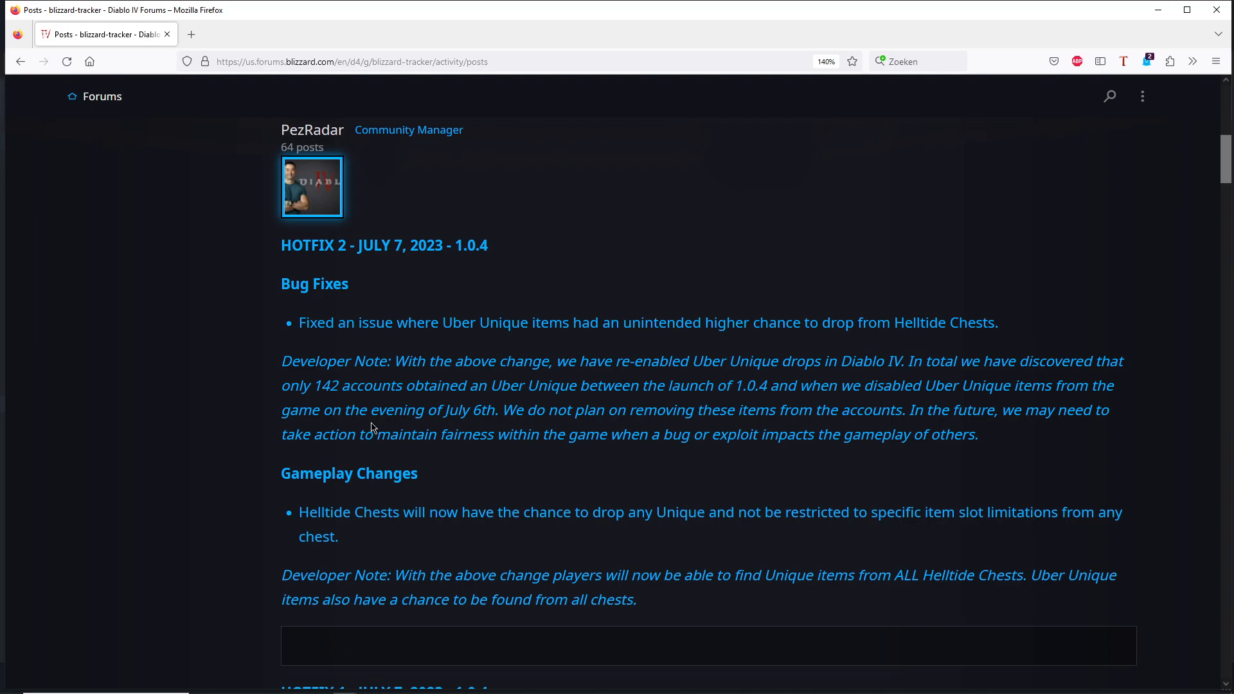
mouse_move(700, 554)
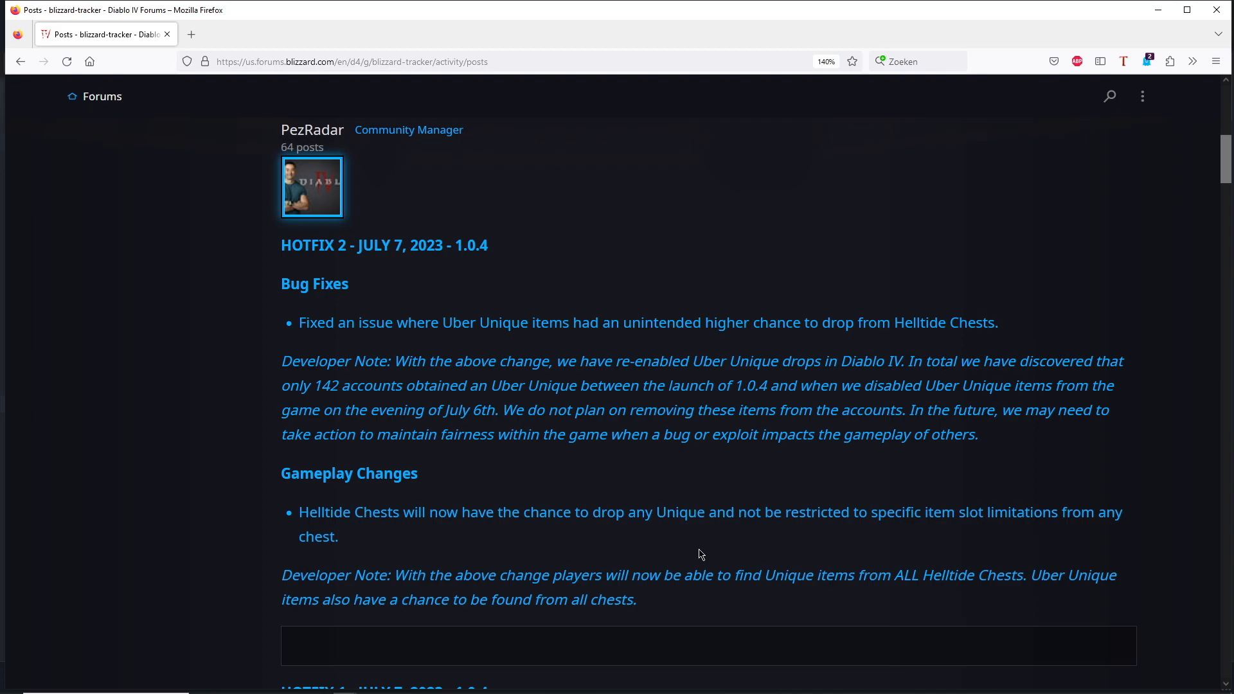
mouse_move(345, 413)
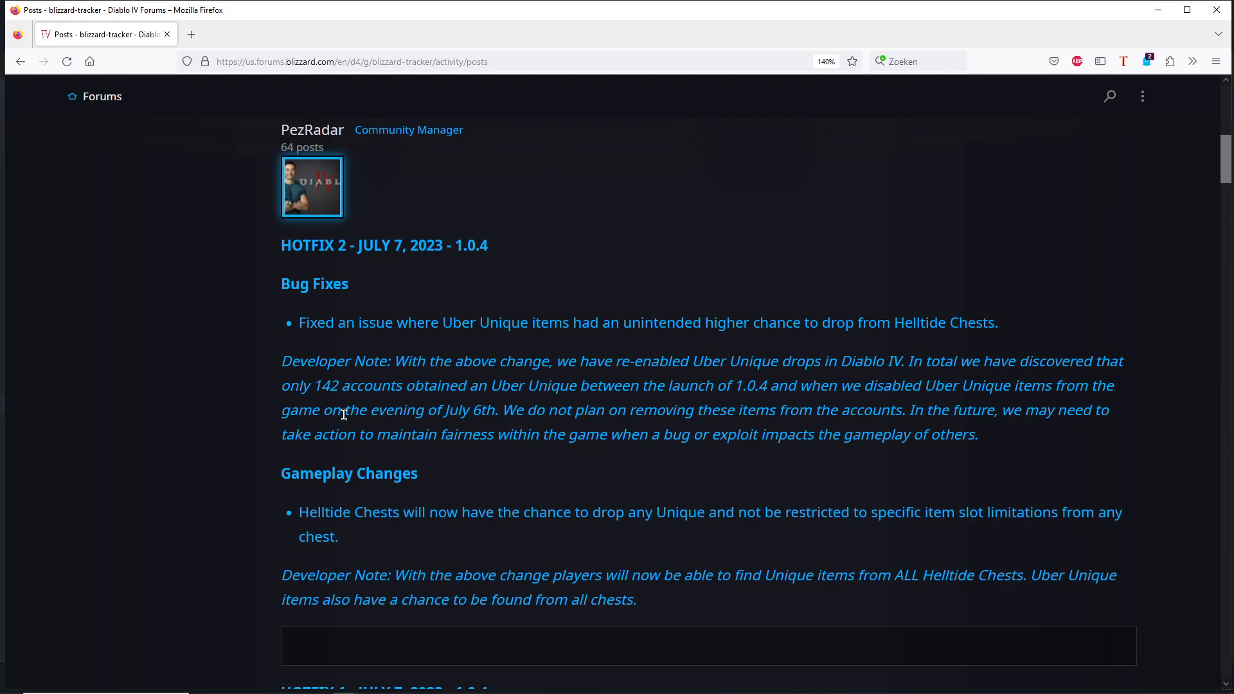
mouse_move(551, 426)
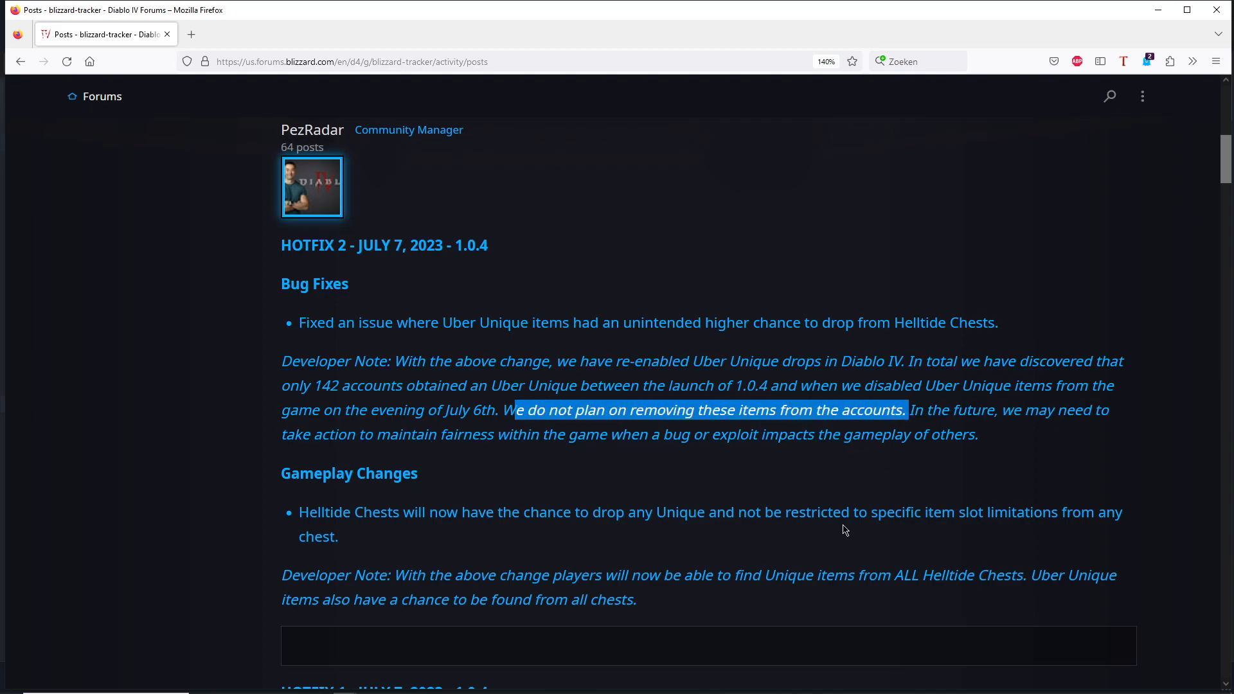
mouse_move(784, 489)
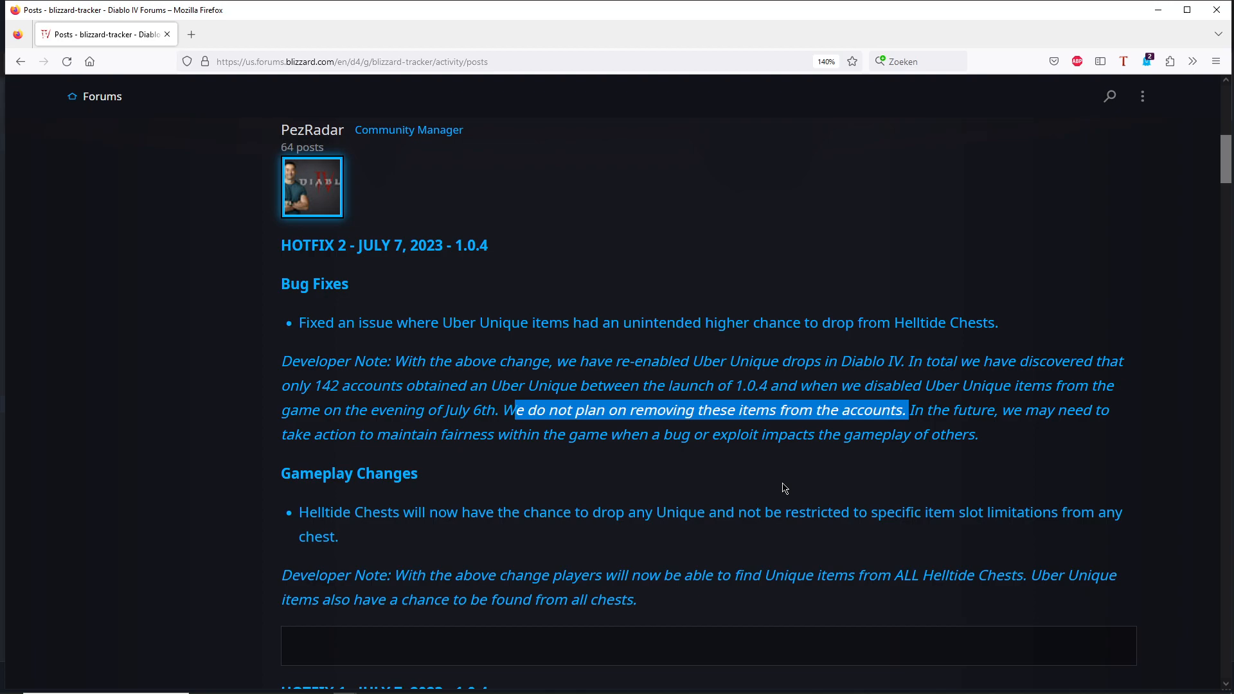
Step: Clear the highlight on the item-removal sentence, then on the developer-note fairness sentence
click(783, 488)
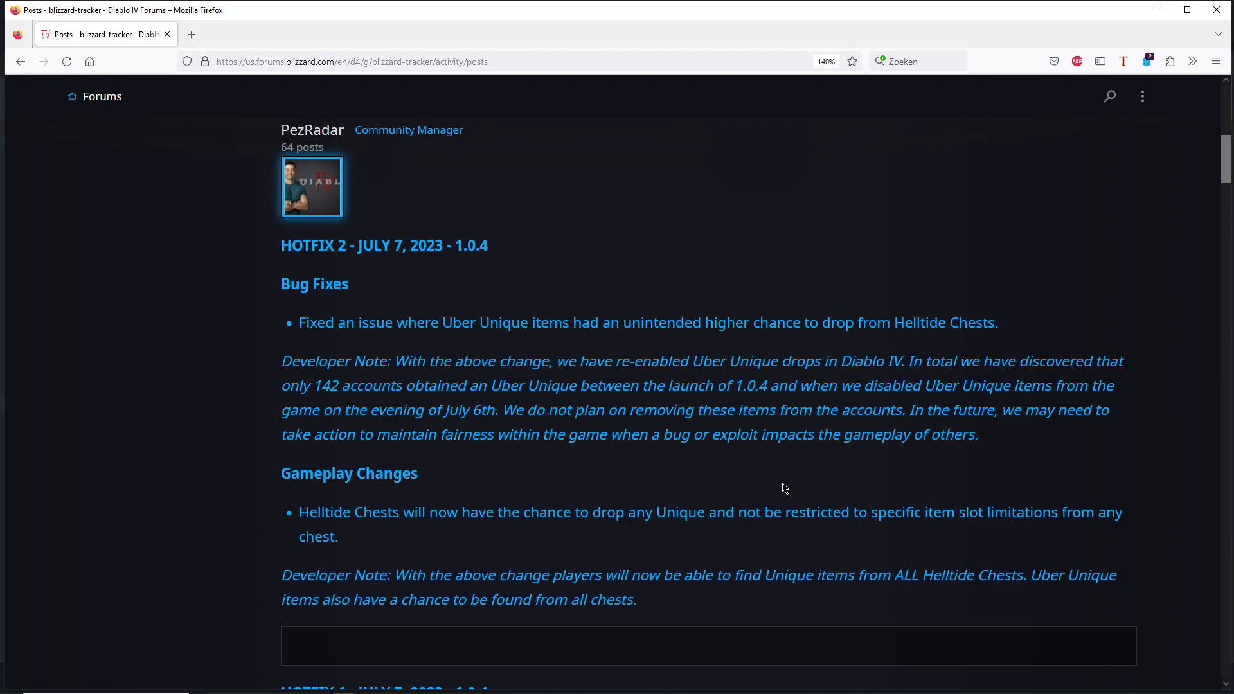
mouse_move(1089, 471)
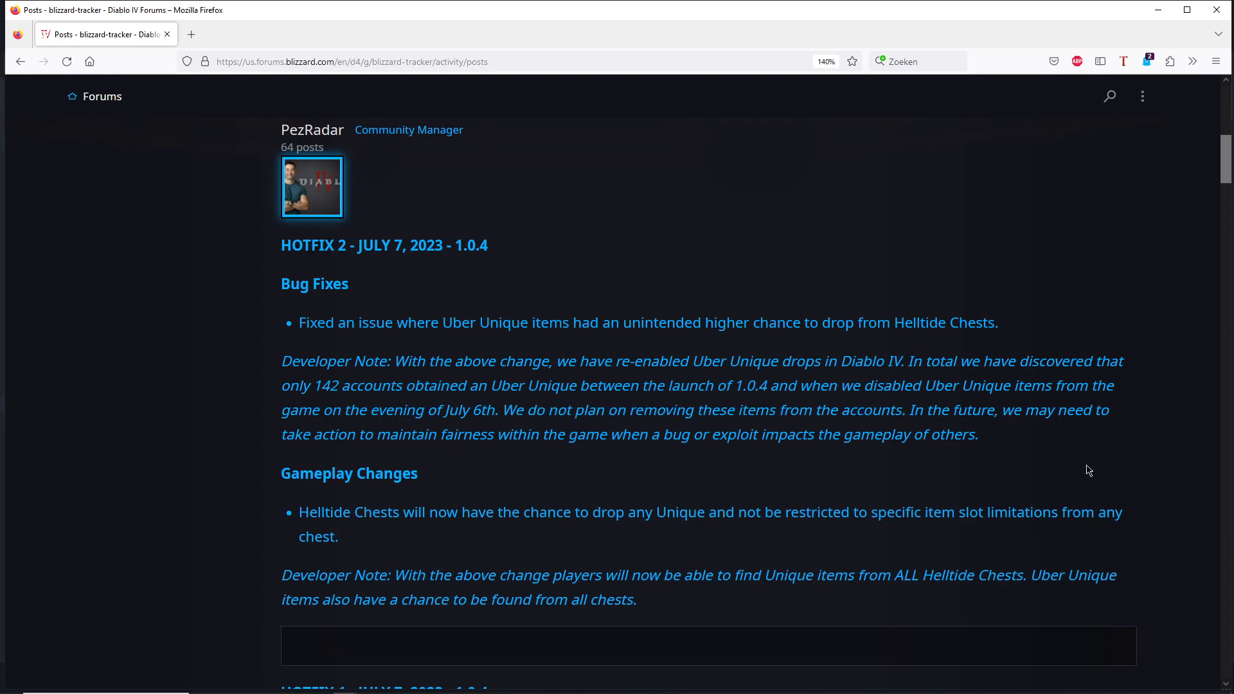
mouse_move(424, 475)
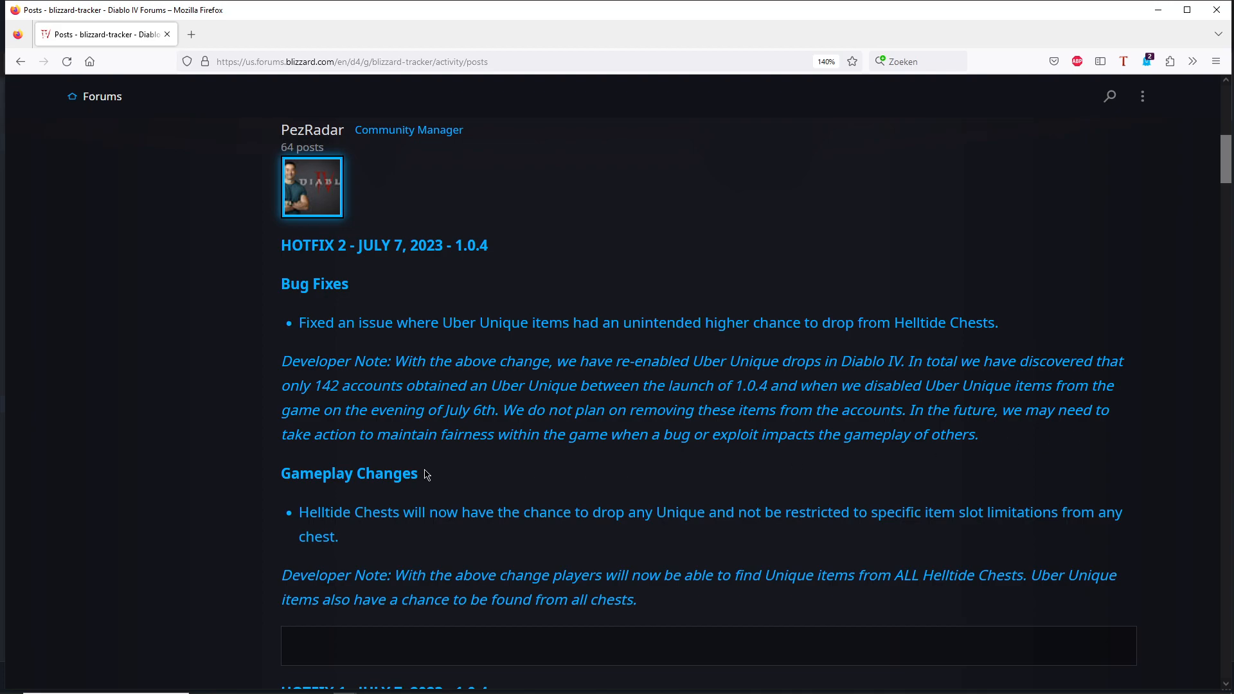
mouse_move(581, 461)
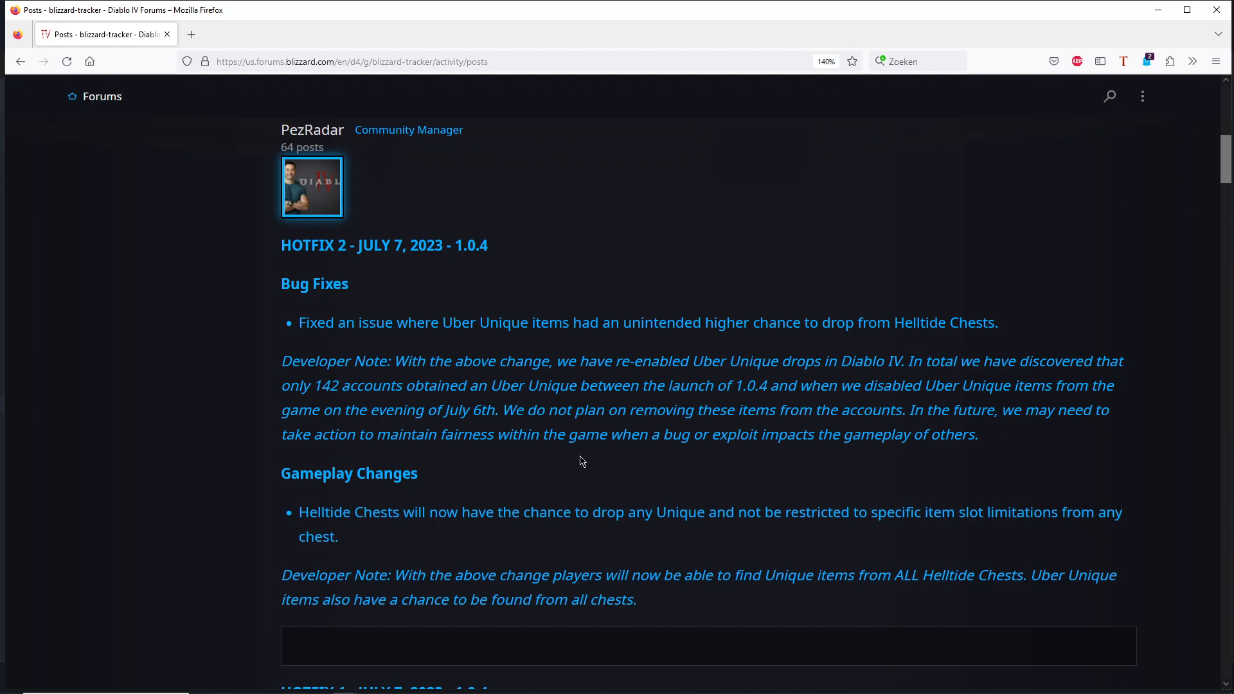
mouse_move(763, 456)
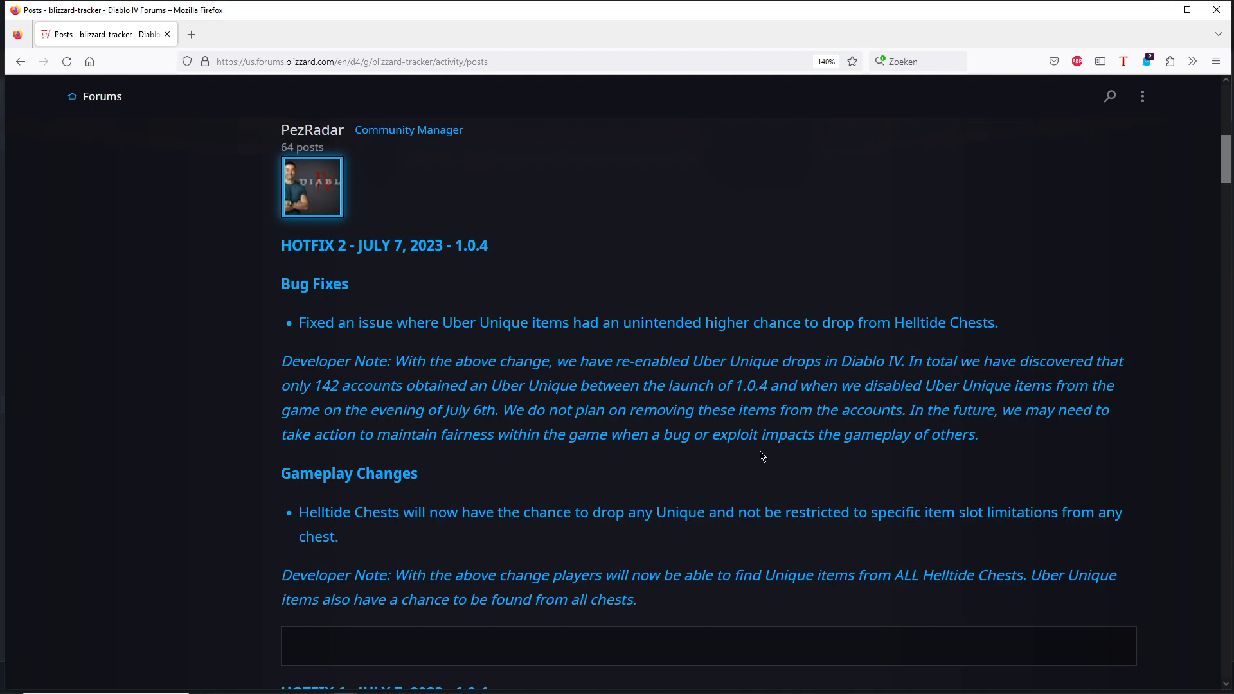
mouse_move(907, 469)
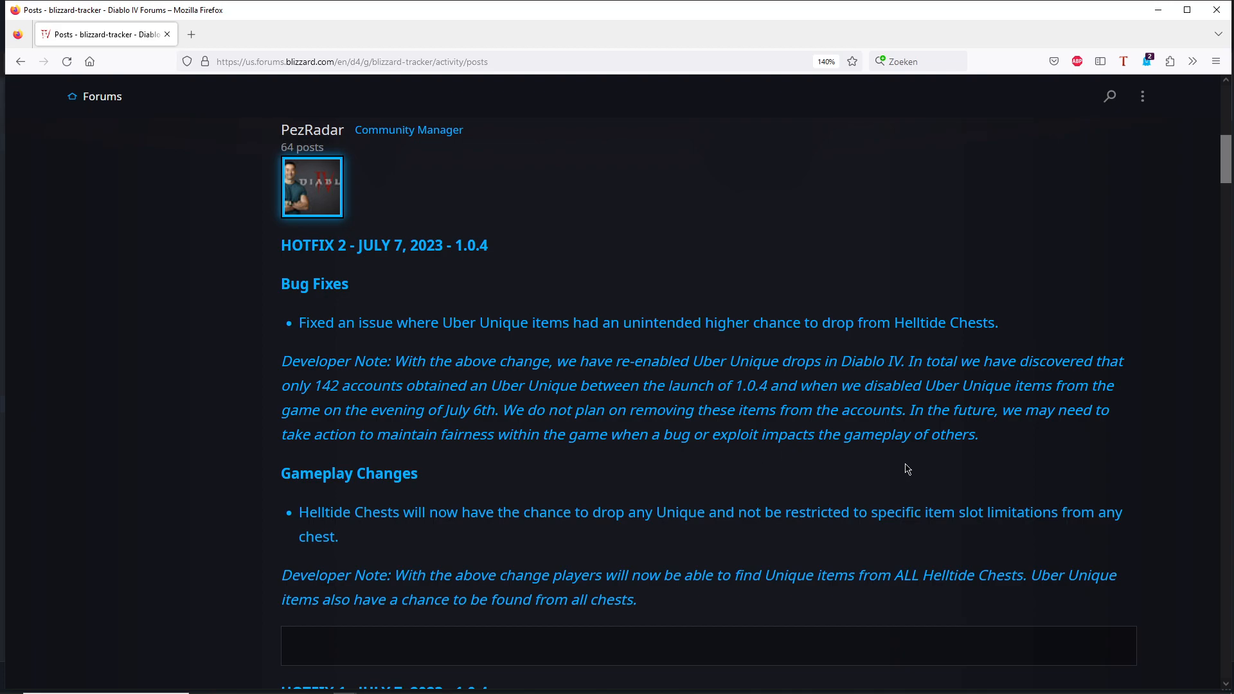
mouse_move(910, 414)
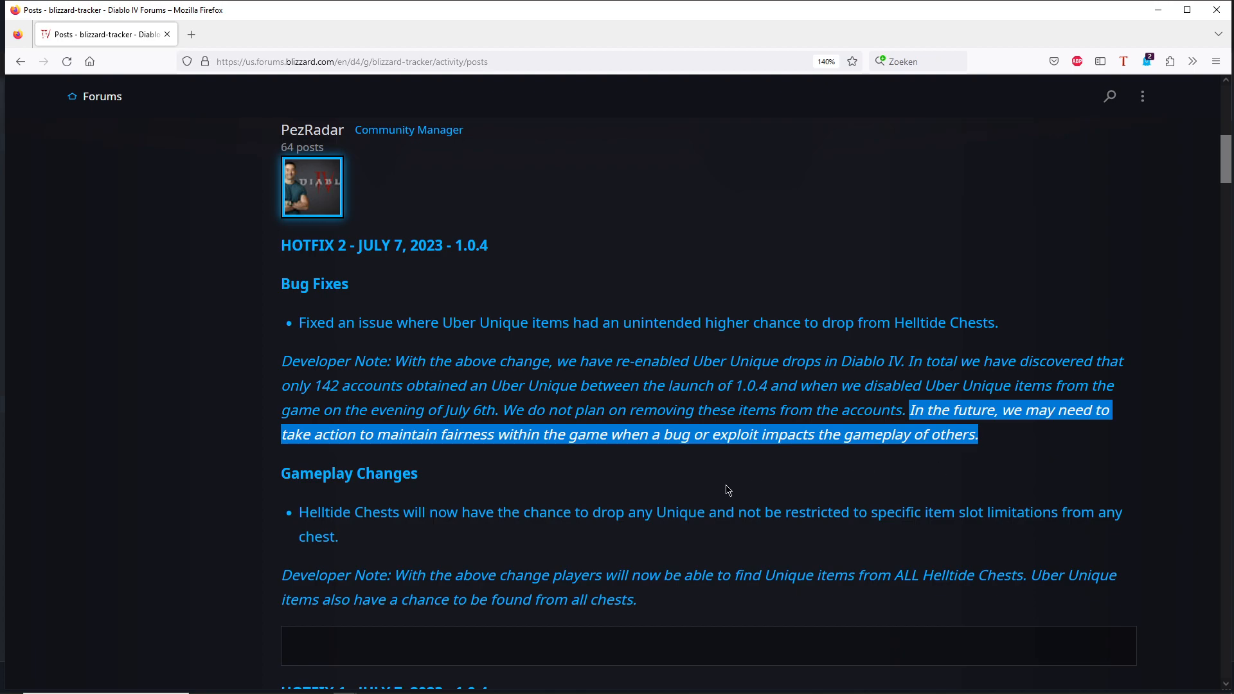
mouse_move(727, 505)
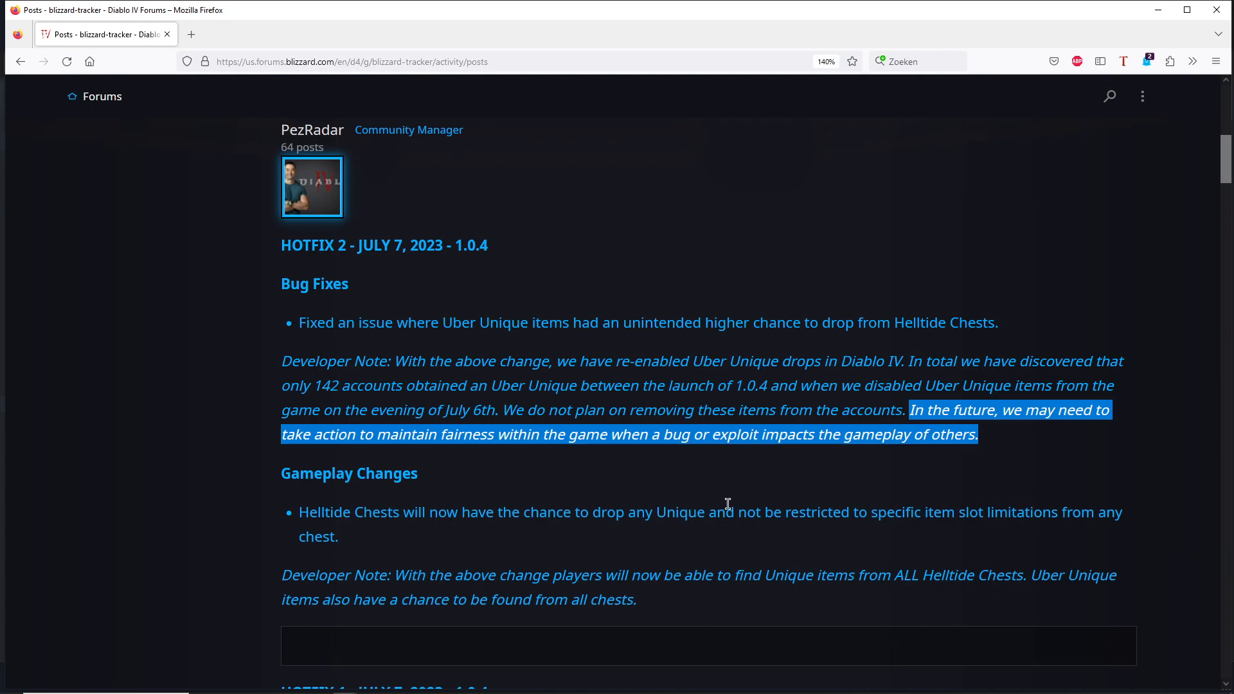
mouse_move(795, 194)
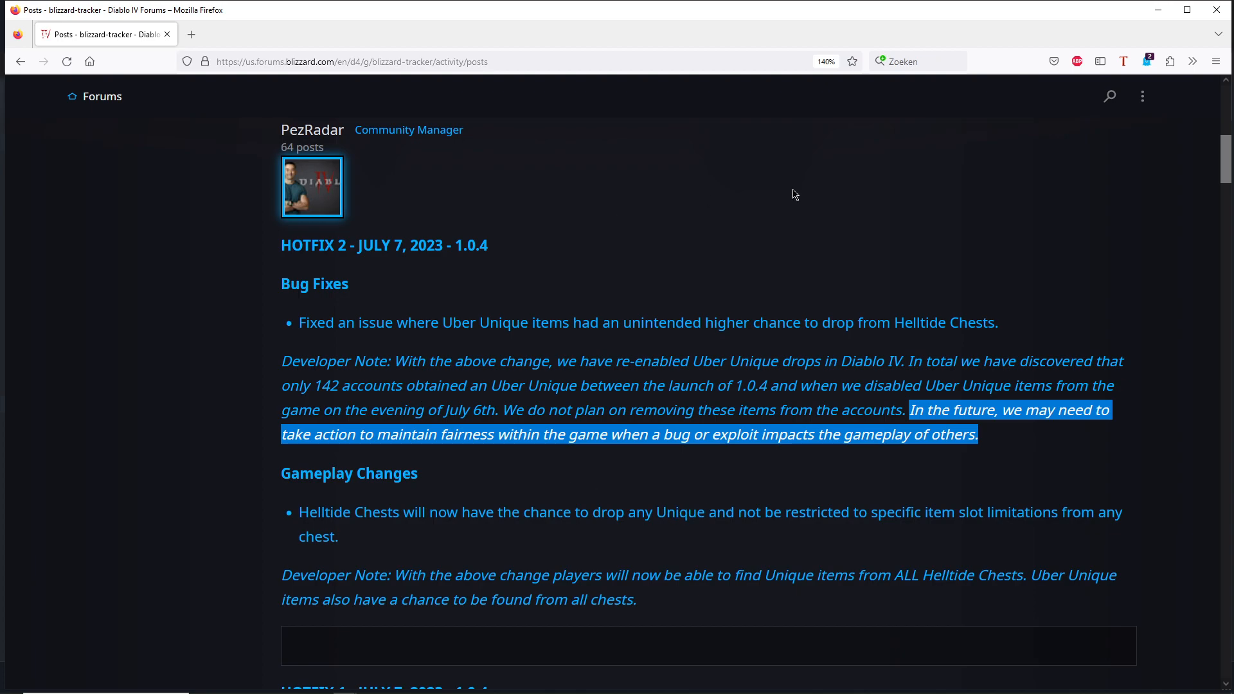
click(739, 478)
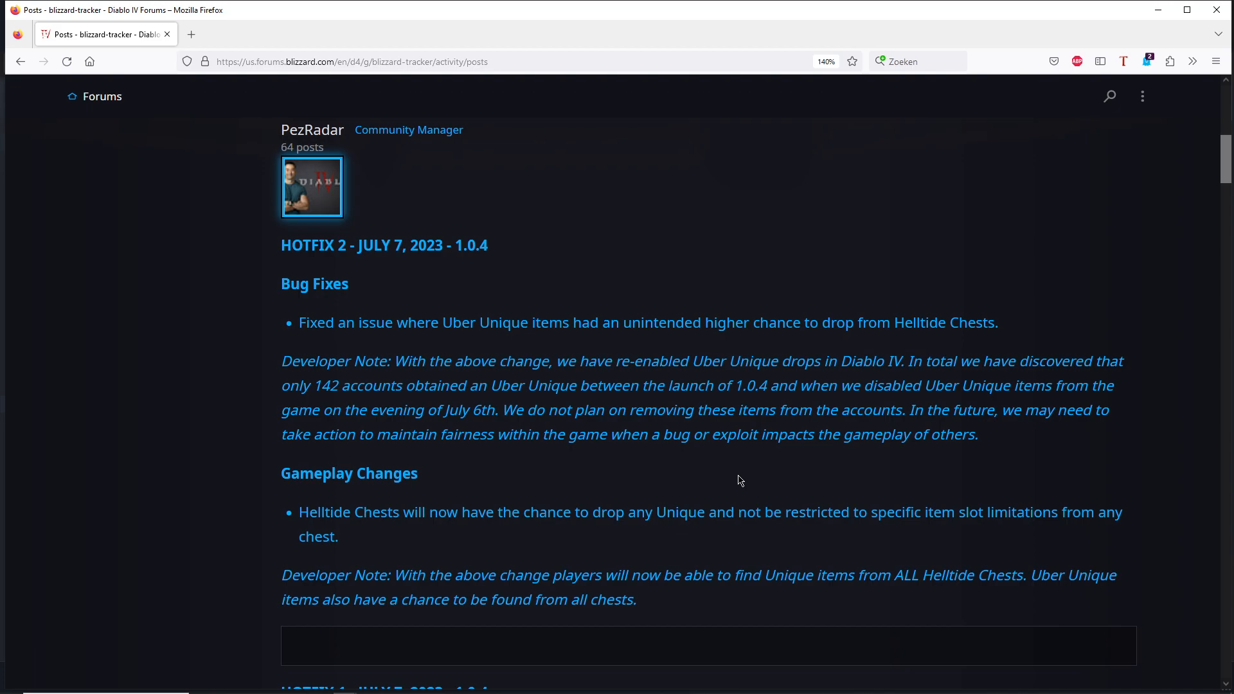
mouse_move(890, 454)
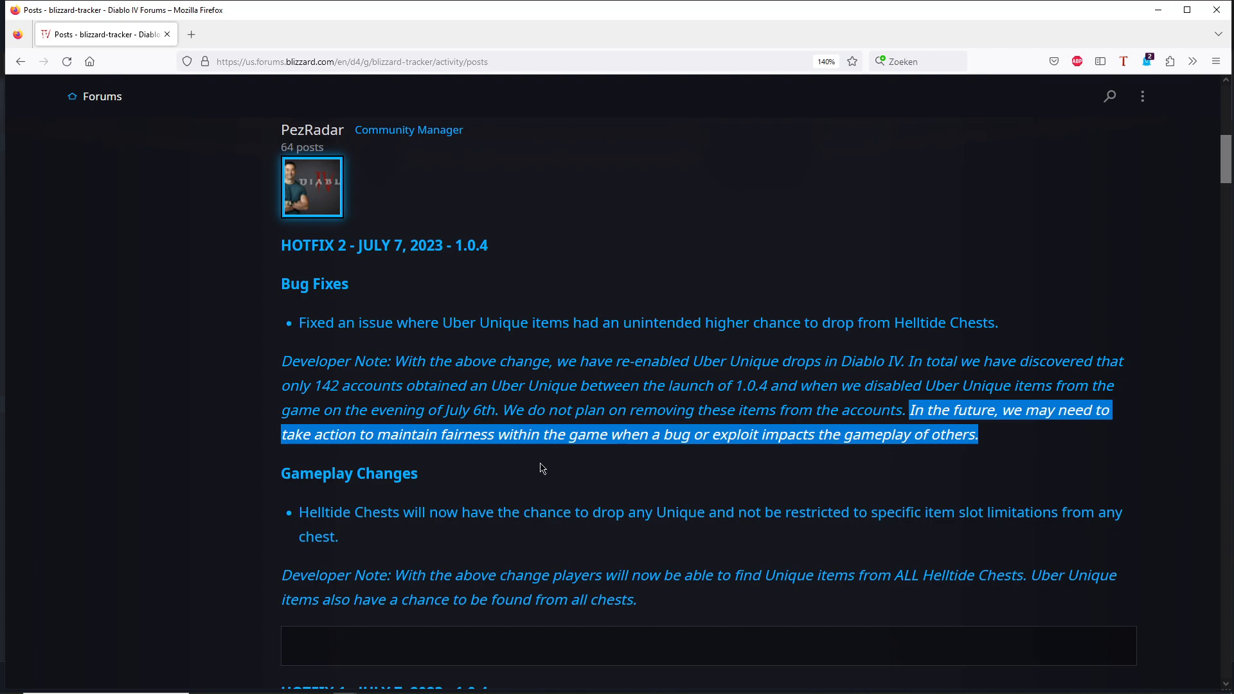
mouse_move(1018, 434)
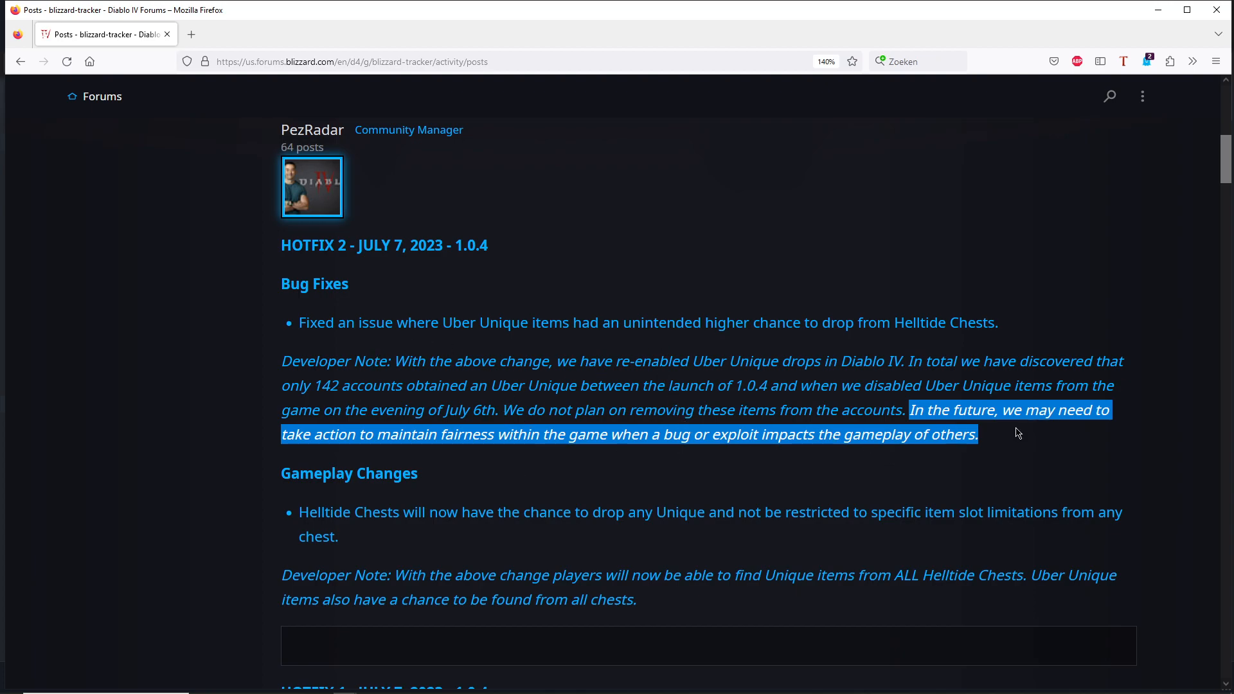
mouse_move(969, 470)
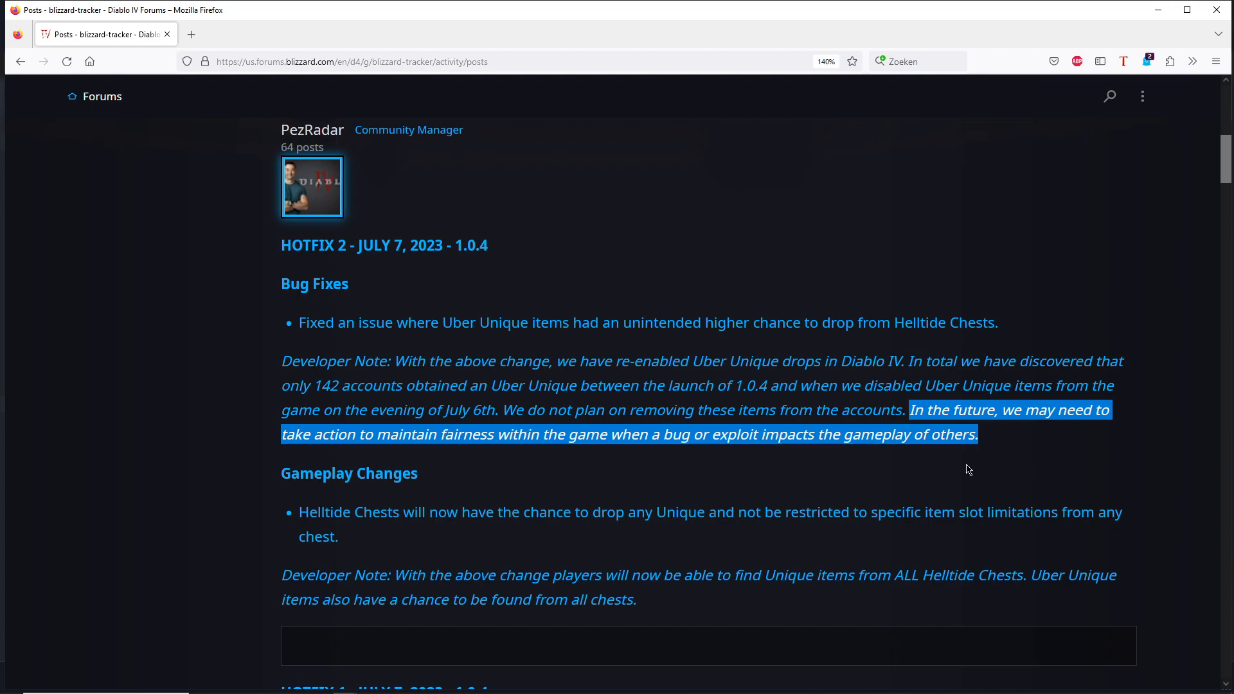
mouse_move(889, 478)
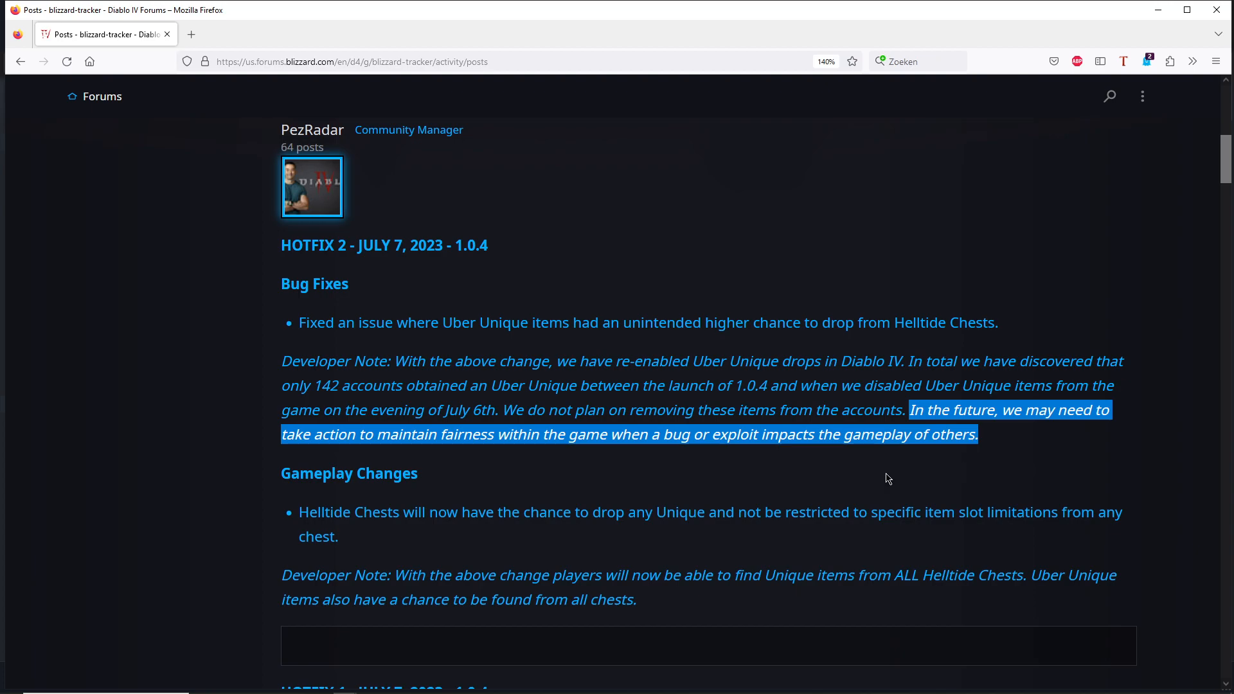
mouse_move(520, 378)
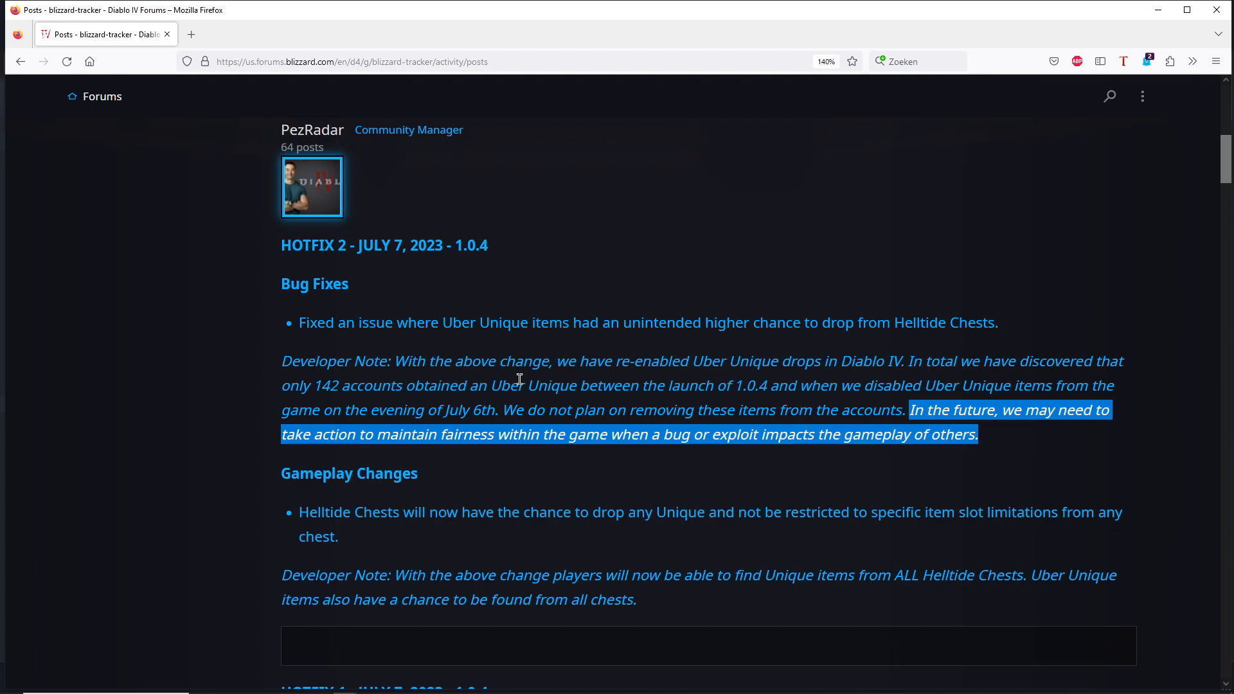
mouse_move(594, 424)
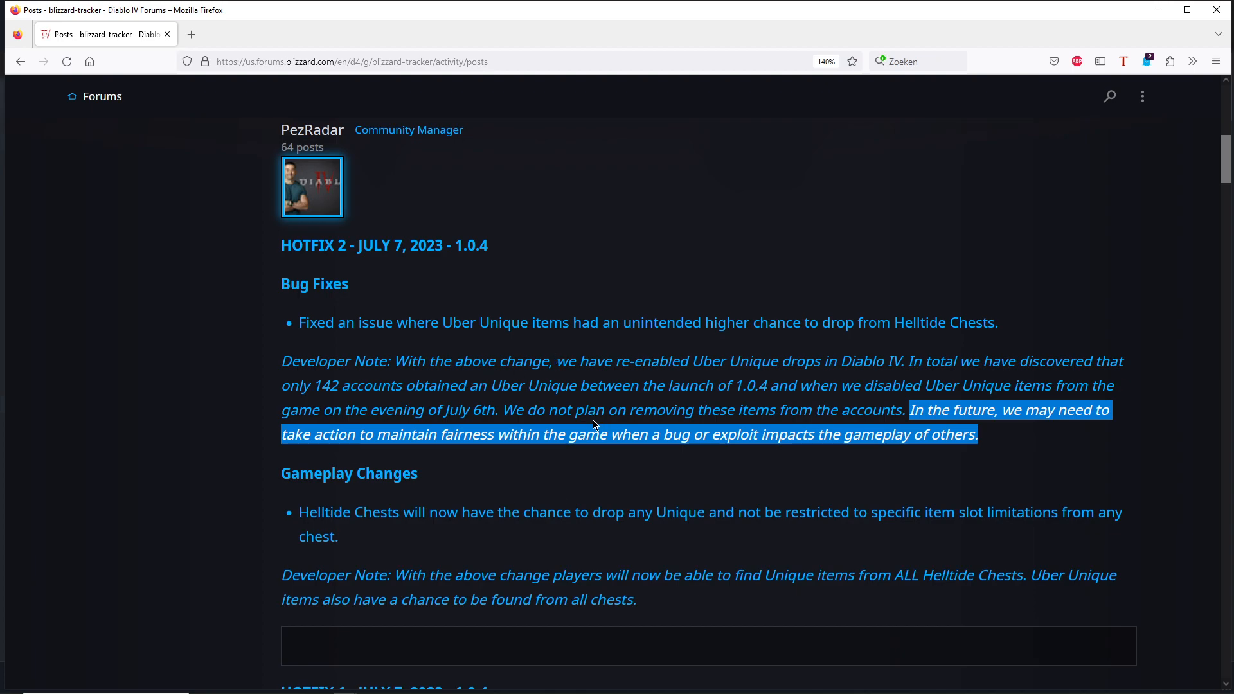
mouse_move(575, 474)
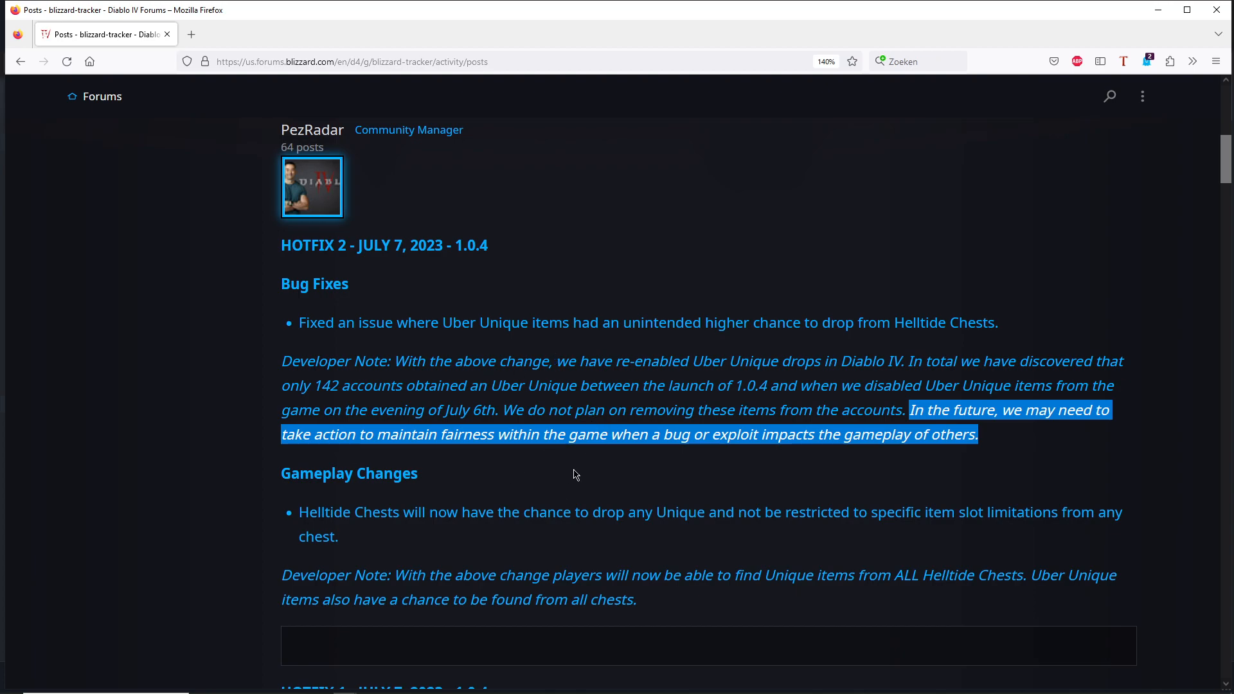
Step: Clear the fairness-sentence highlight, then the Helltide Chests gameplay-change highlight, leaving no text selected
click(568, 555)
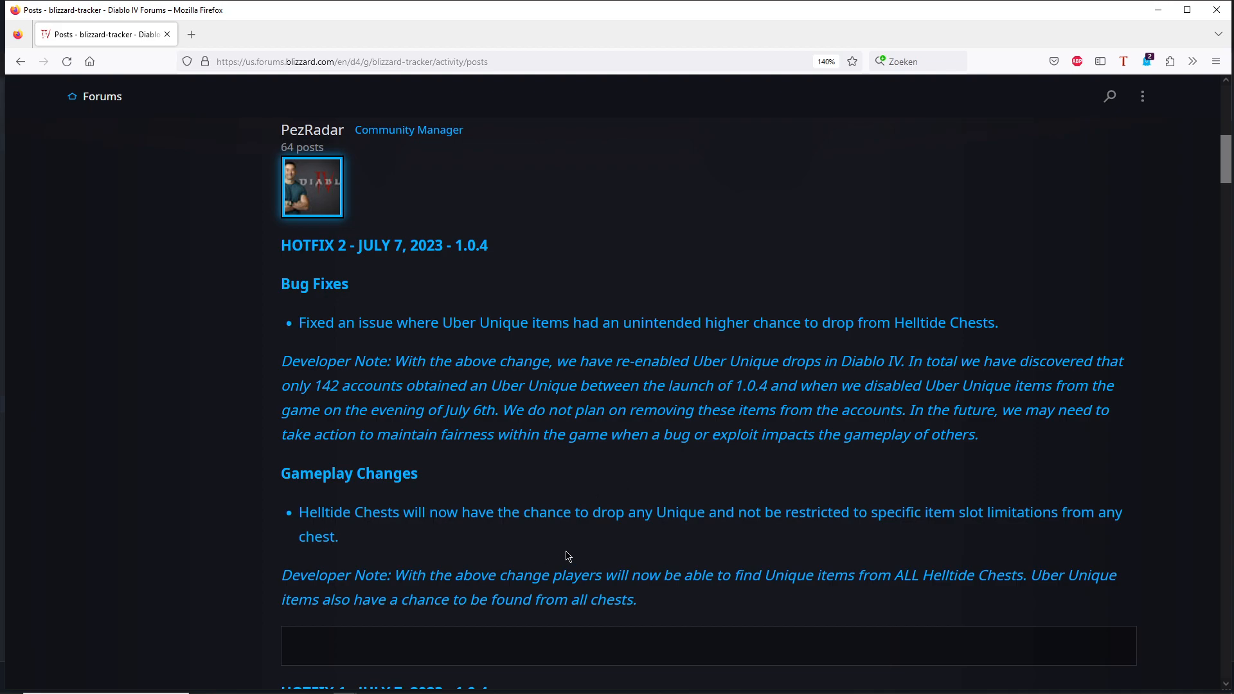
mouse_move(566, 566)
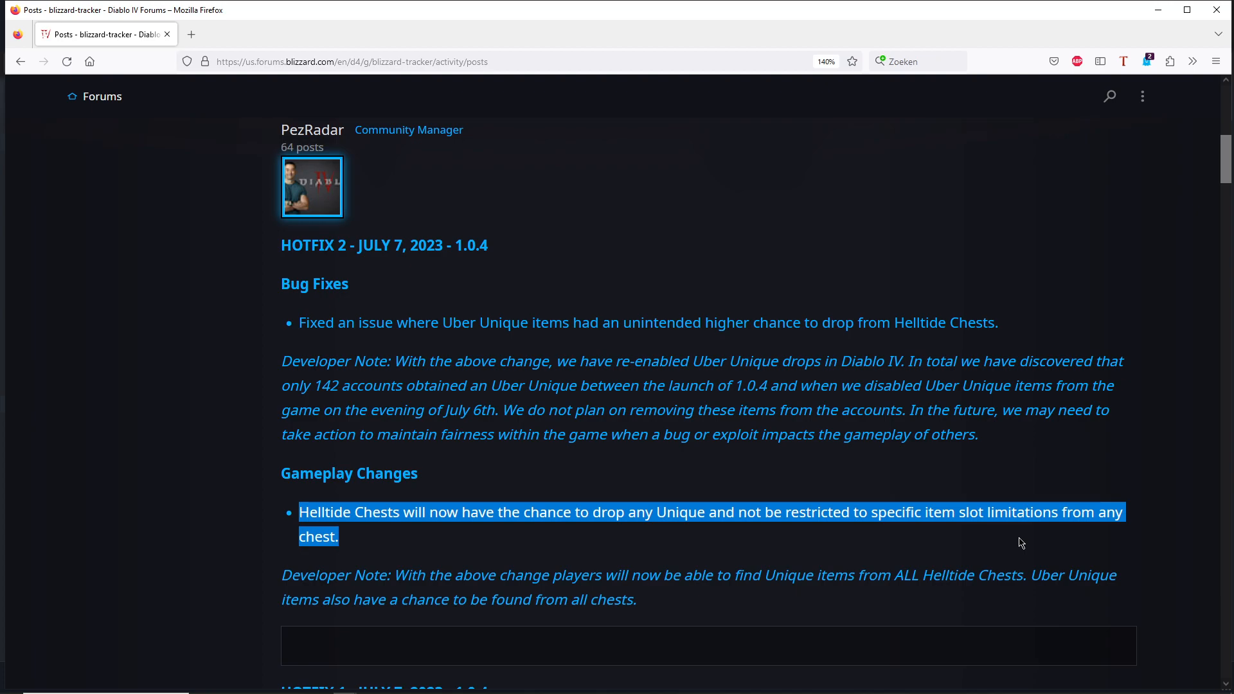
mouse_move(937, 579)
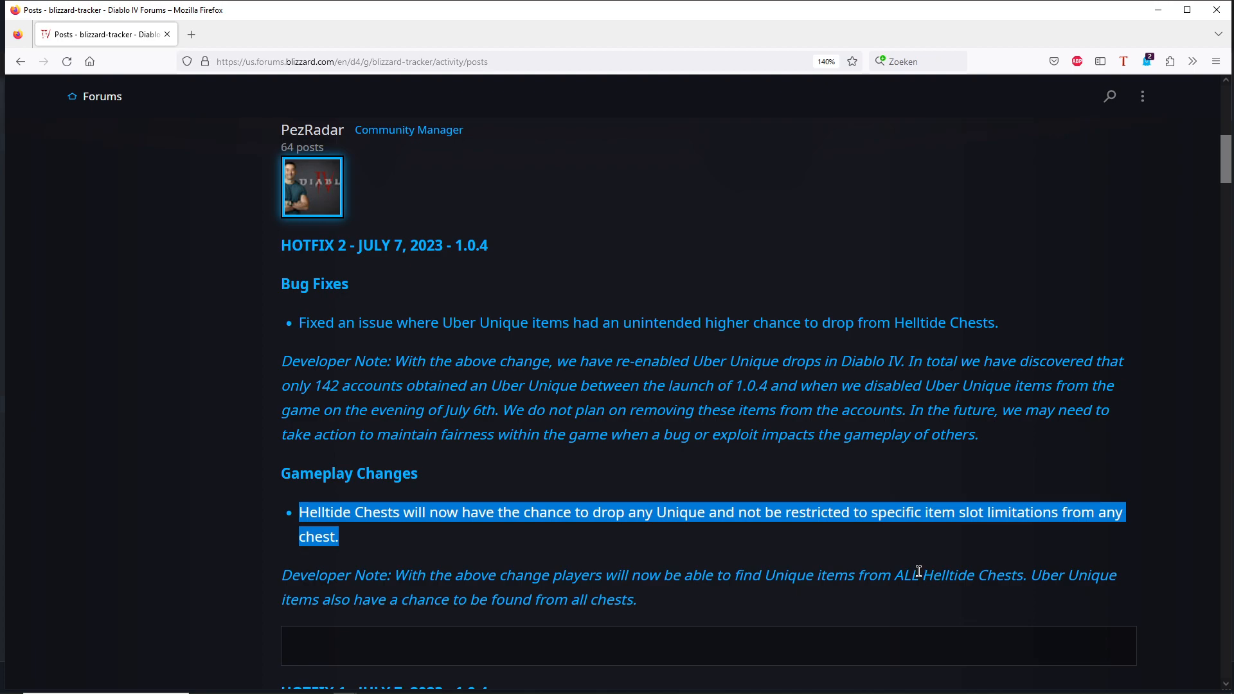
mouse_move(1072, 549)
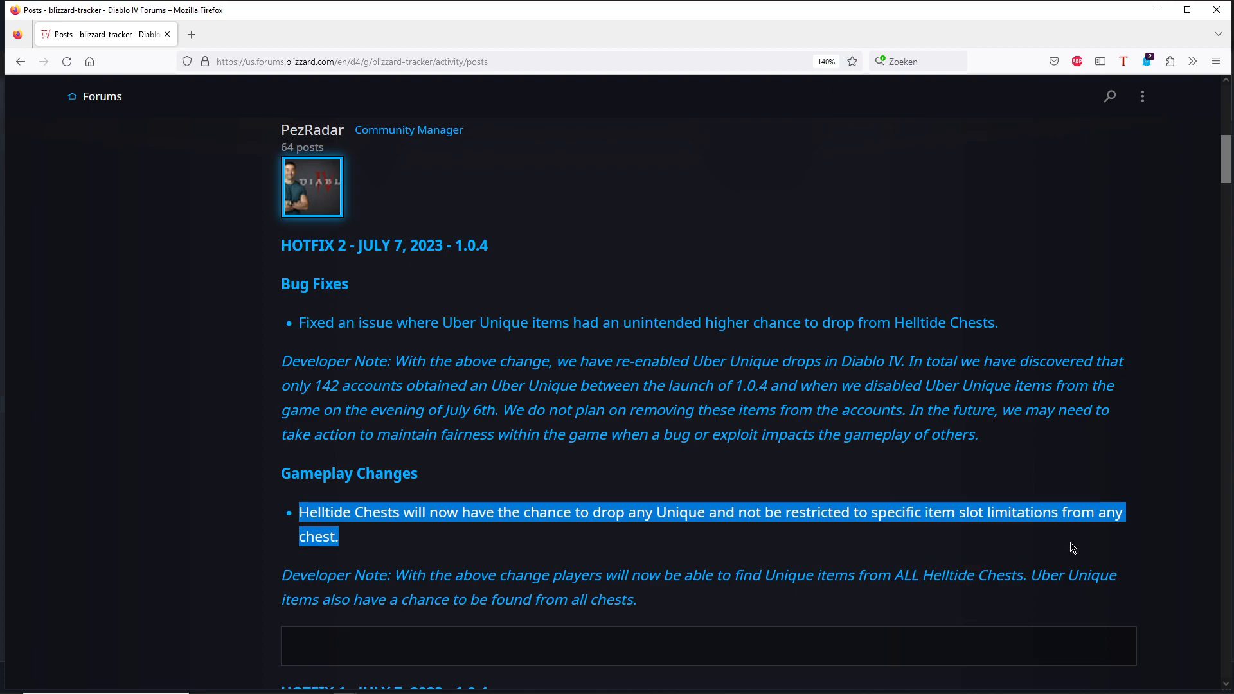
mouse_move(760, 552)
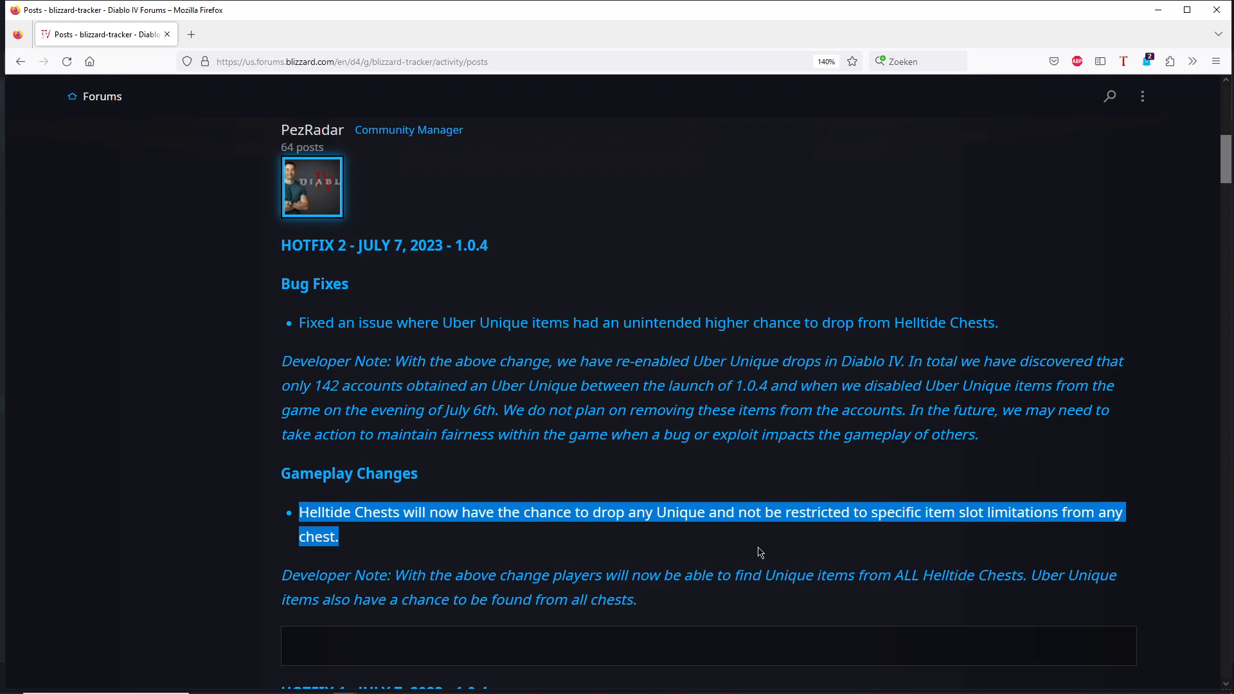
click(758, 554)
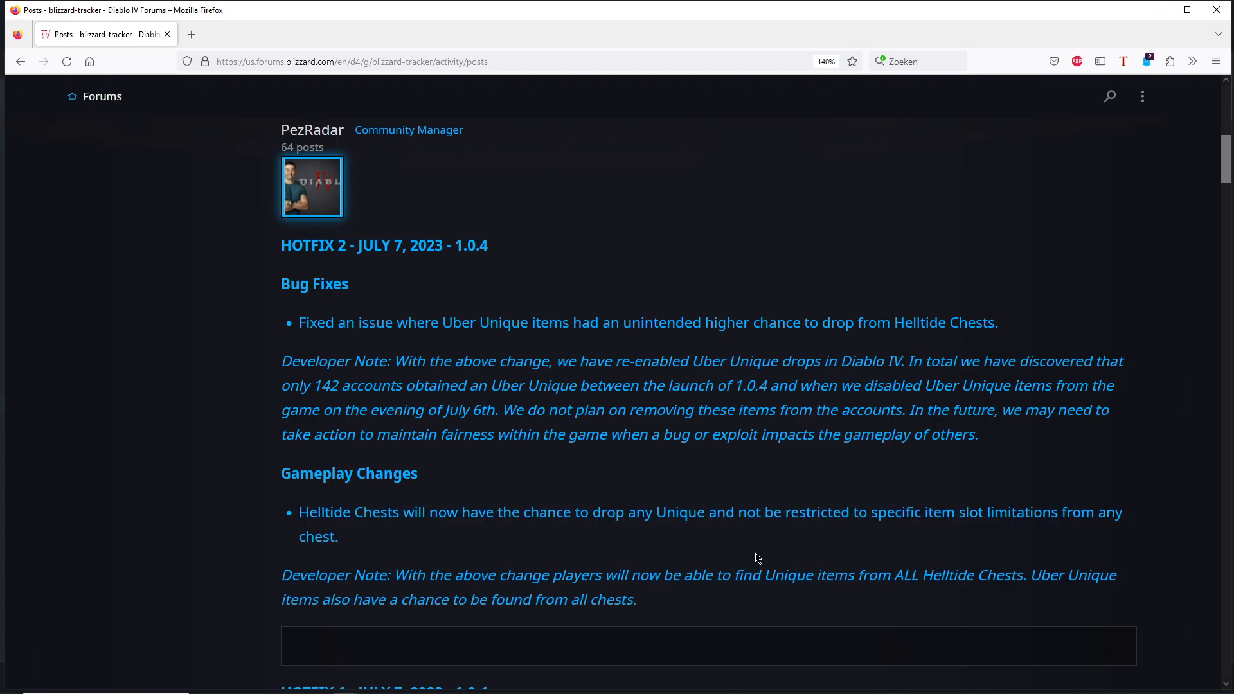
scroll(up, 3)
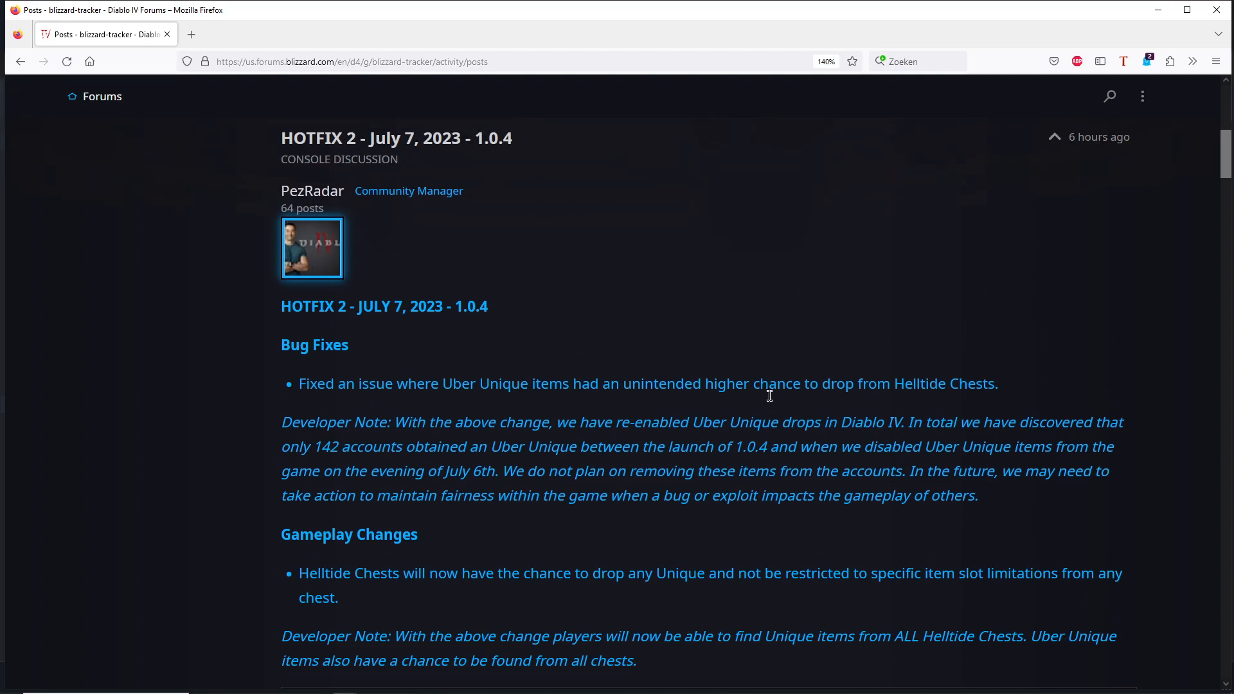
scroll(down, 3)
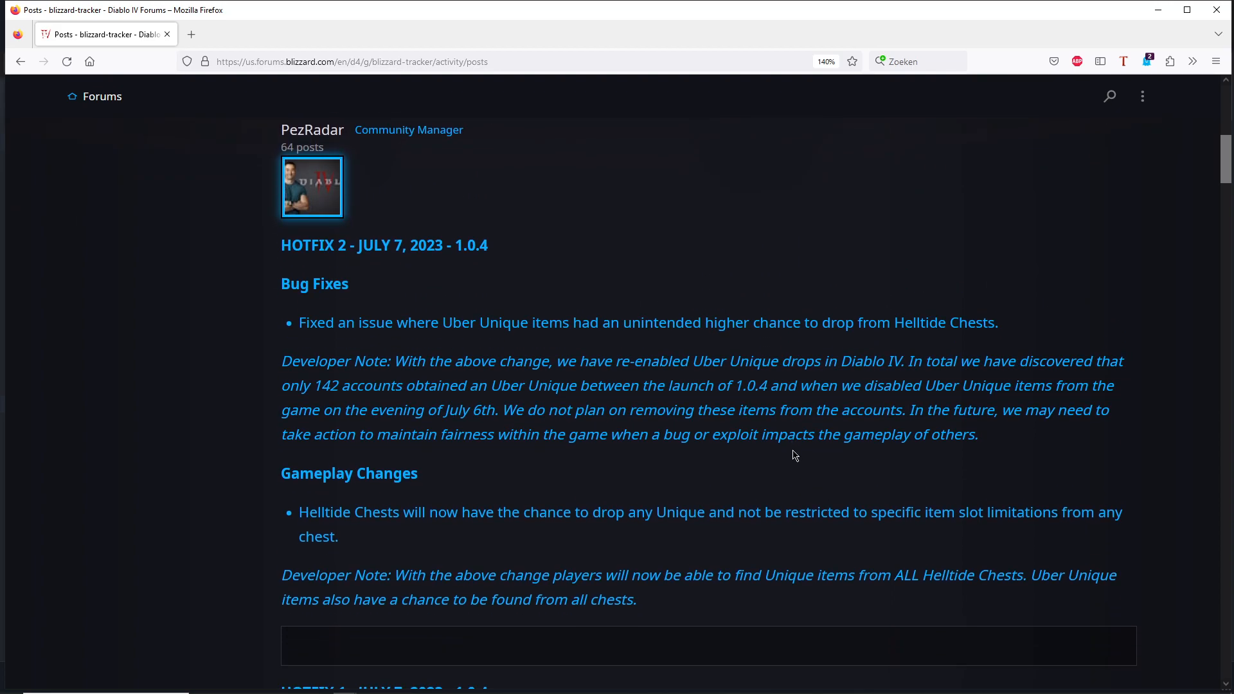
mouse_move(713, 541)
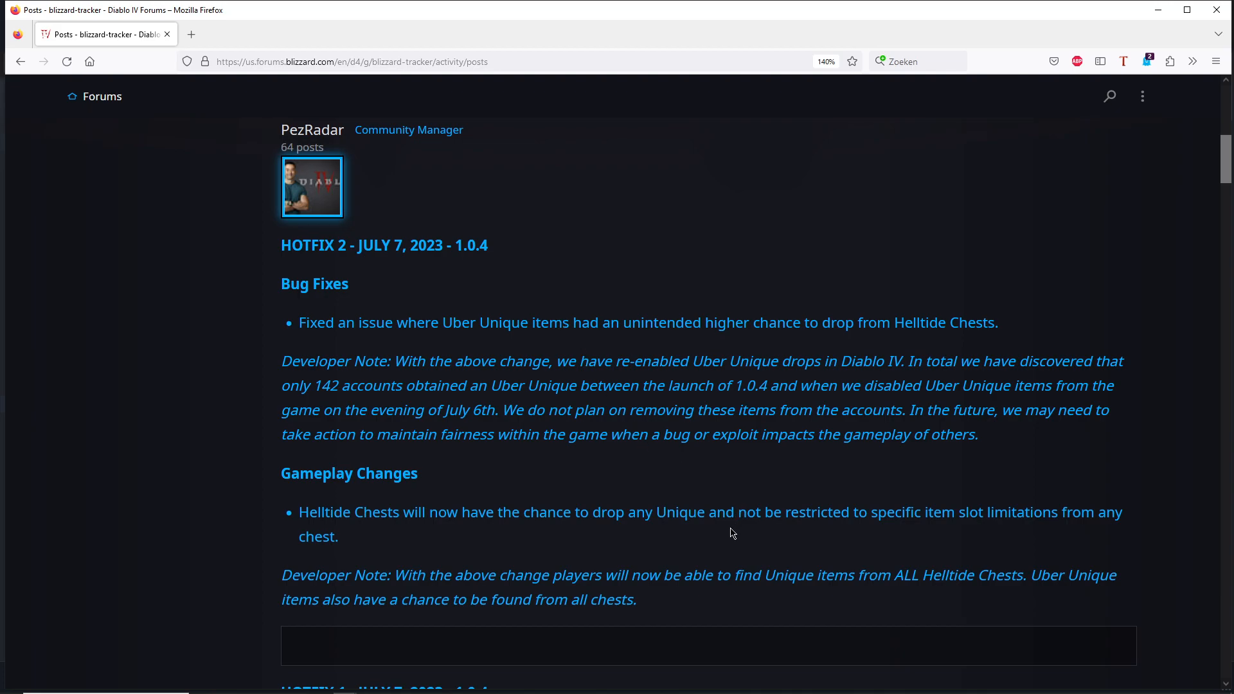
mouse_move(706, 538)
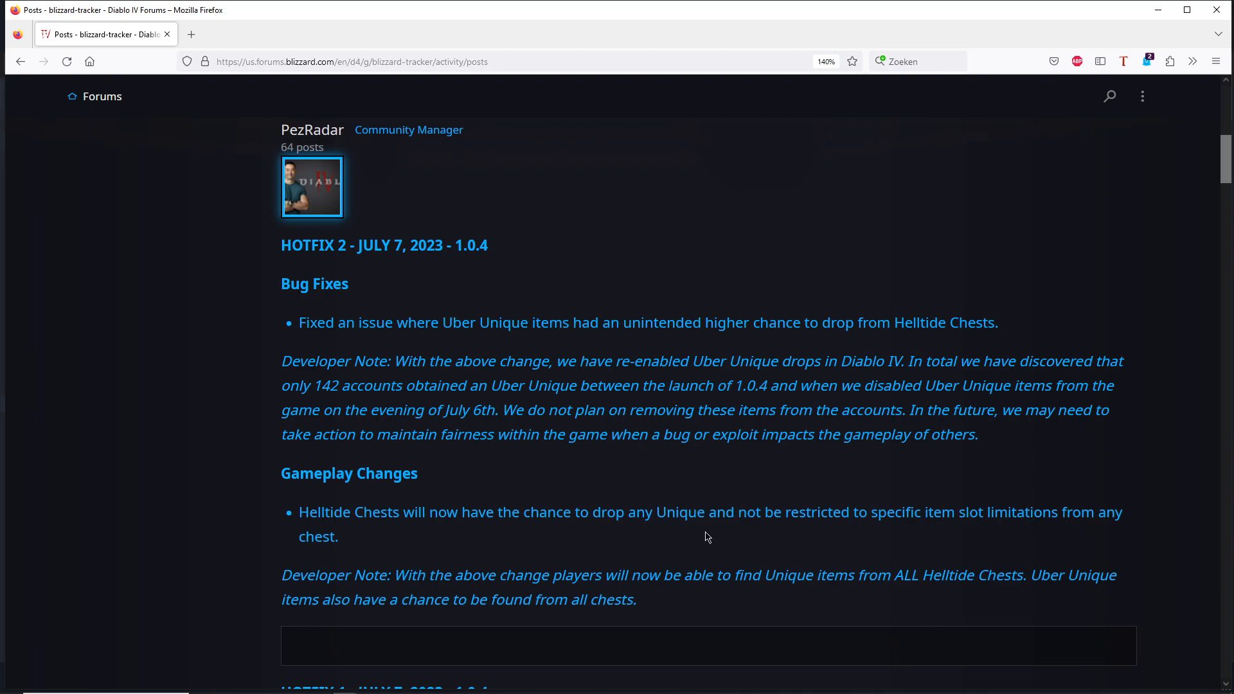
mouse_move(563, 415)
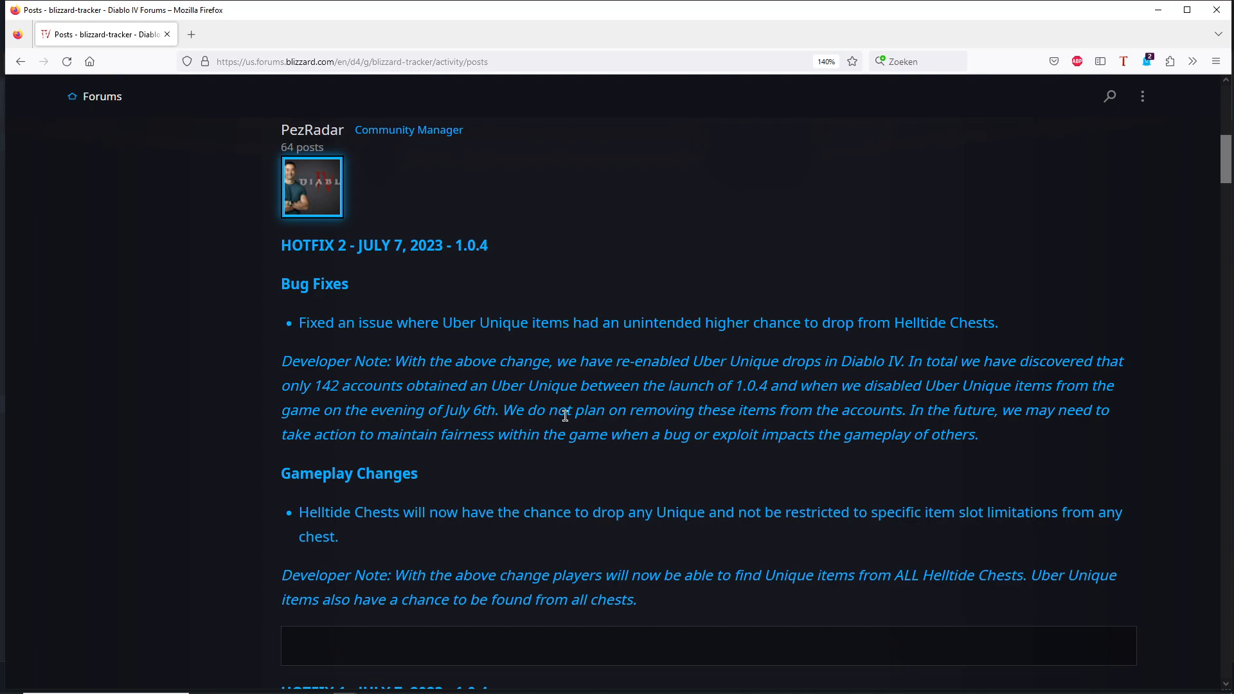
mouse_move(443, 404)
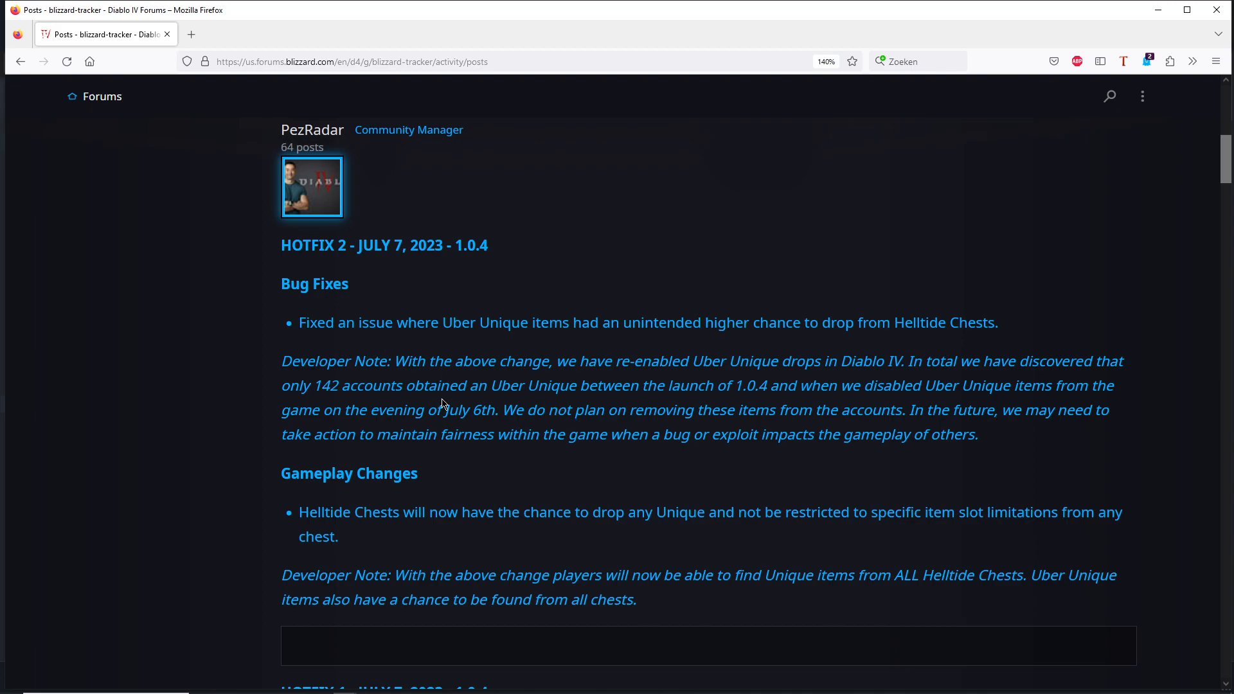
mouse_move(718, 484)
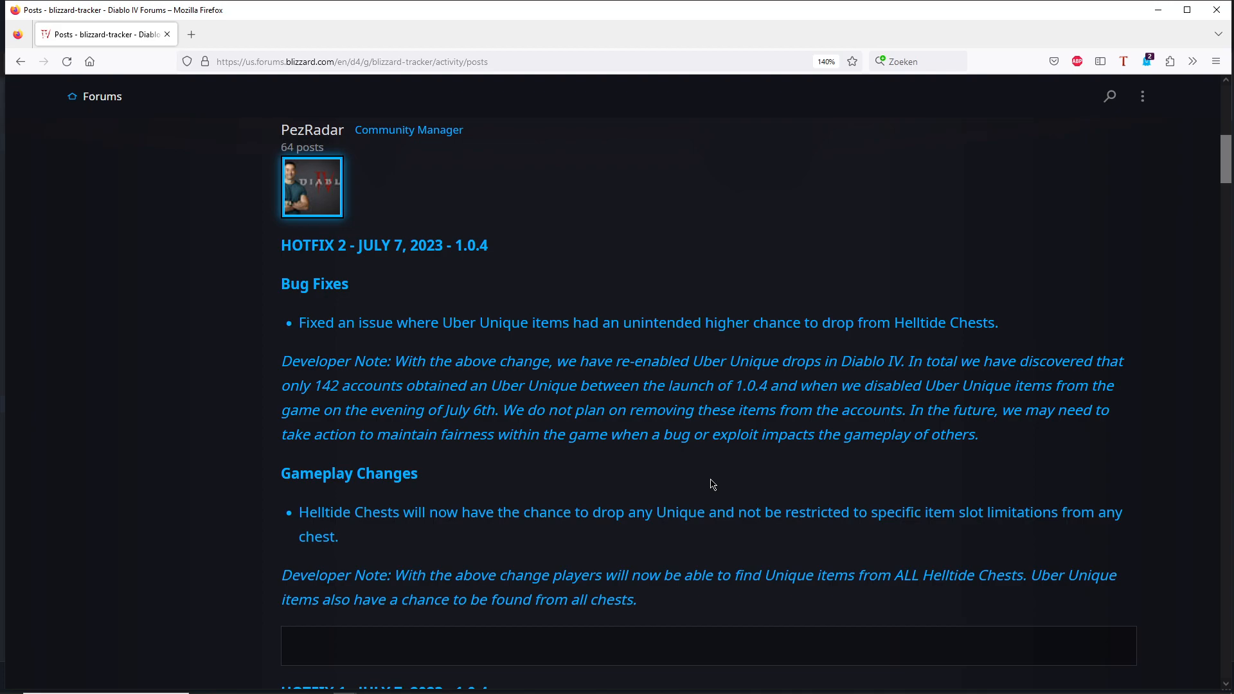
mouse_move(577, 471)
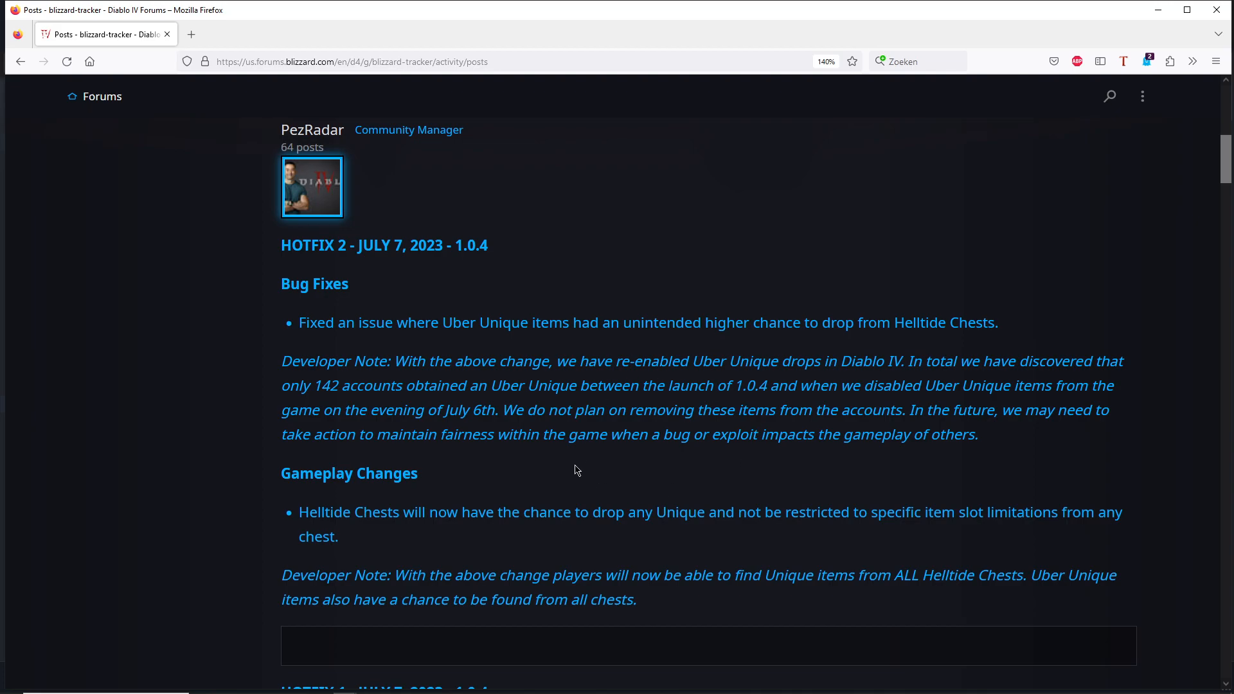
mouse_move(680, 455)
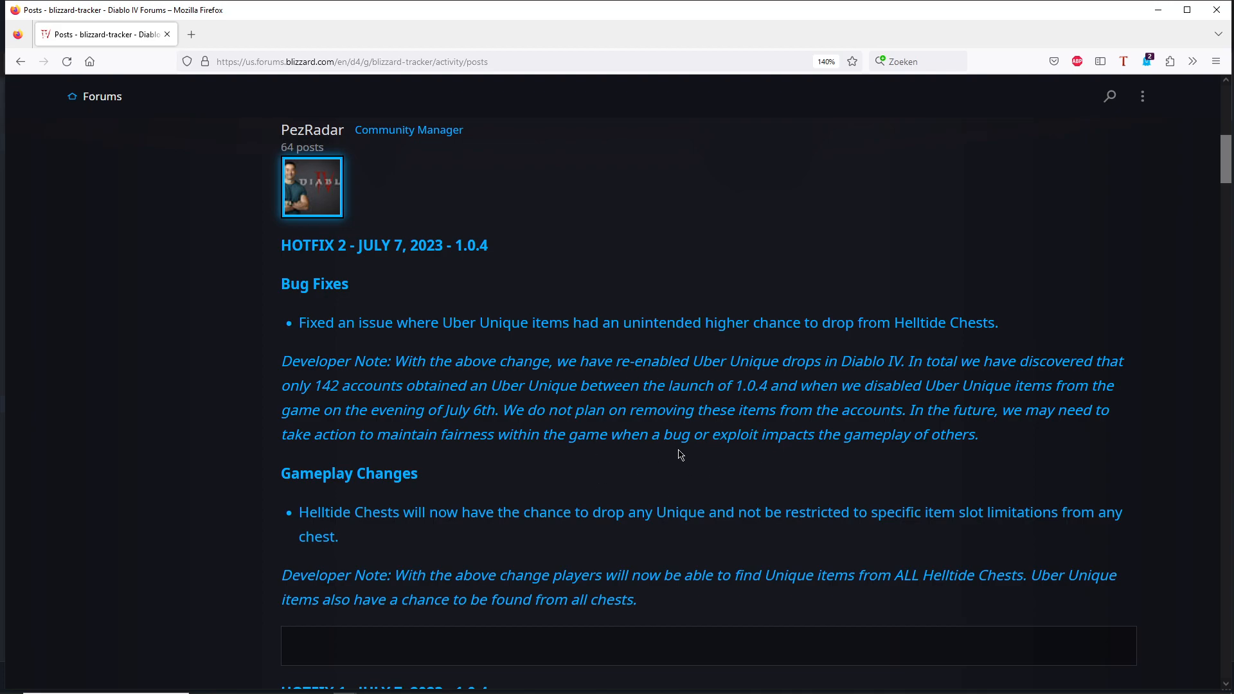
mouse_move(699, 439)
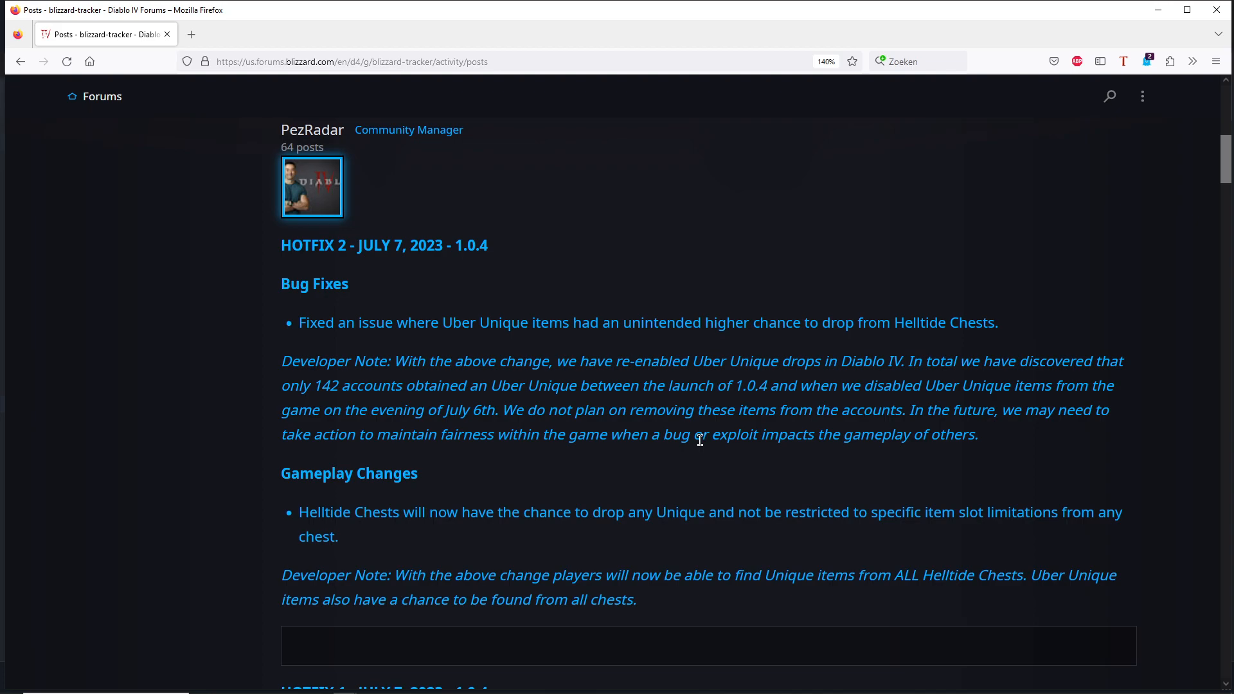